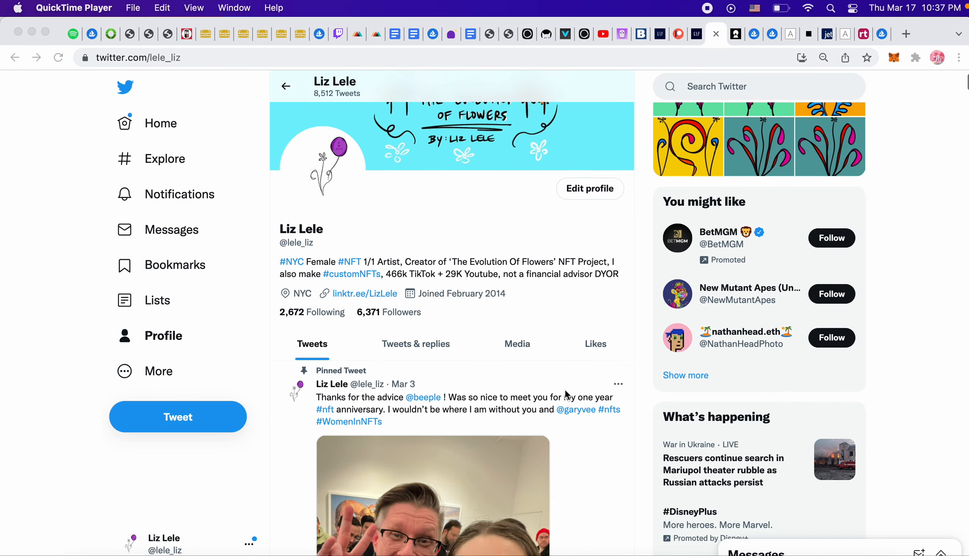
scroll(down, 3)
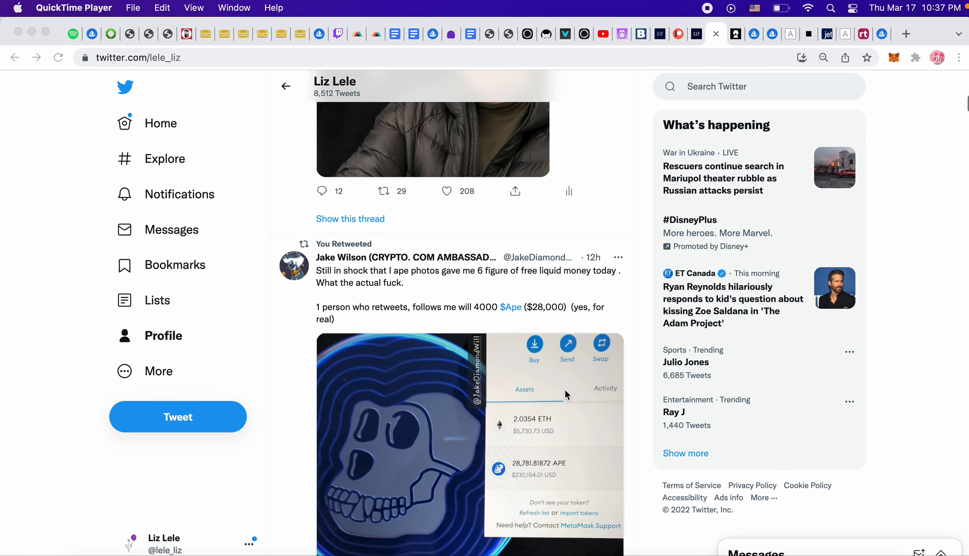
mouse_move(632, 309)
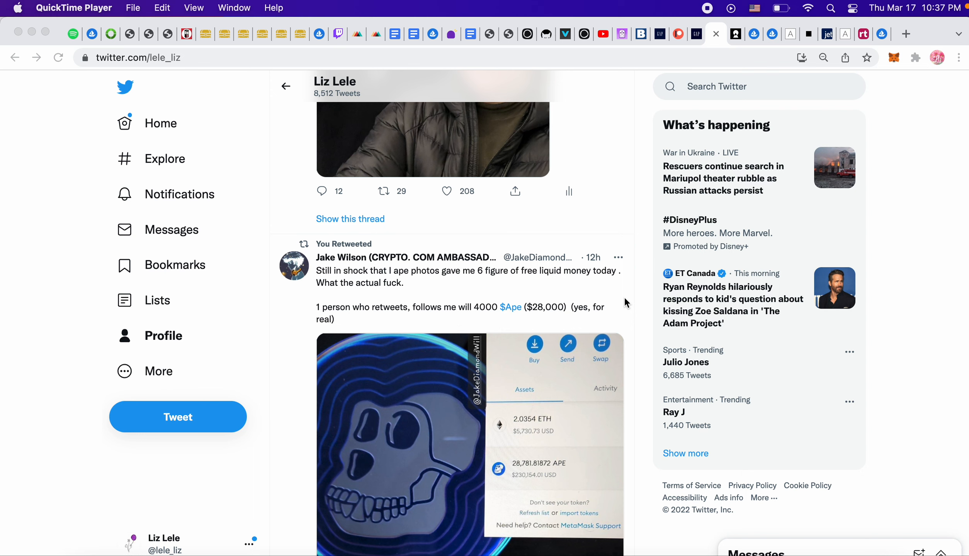
mouse_move(581, 190)
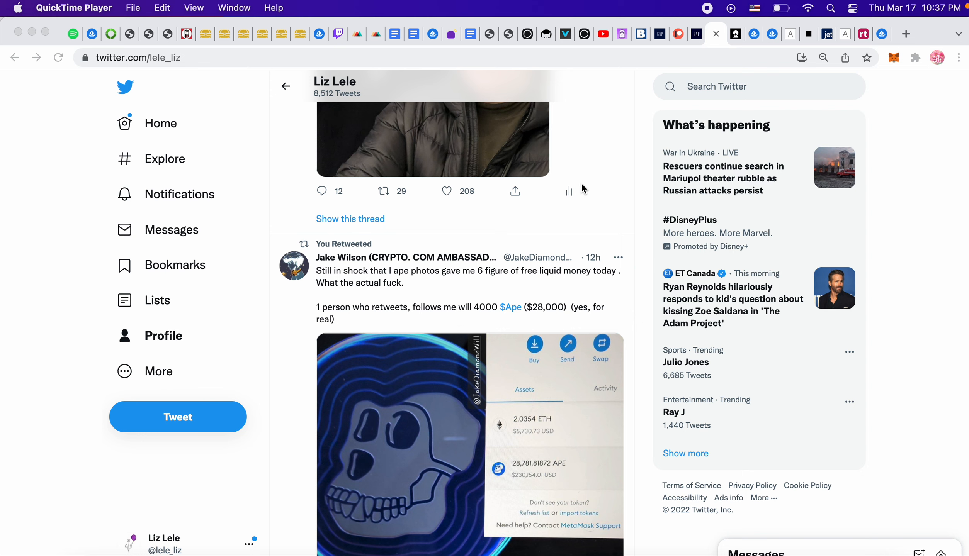
mouse_move(584, 192)
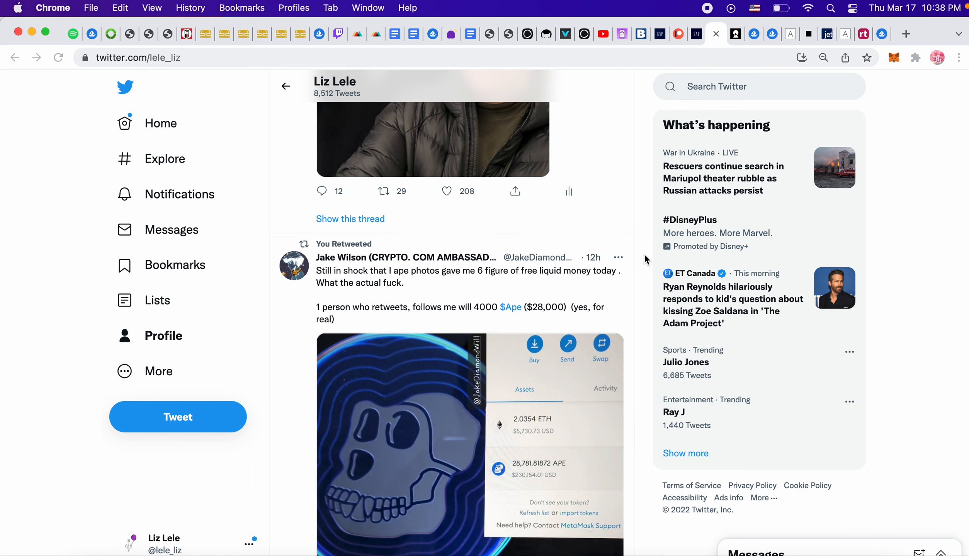
Scroll past the nathanhead.eth $APE sale retweet to the Aavegotchi Gotchi Lending announcement
scroll(down, 3)
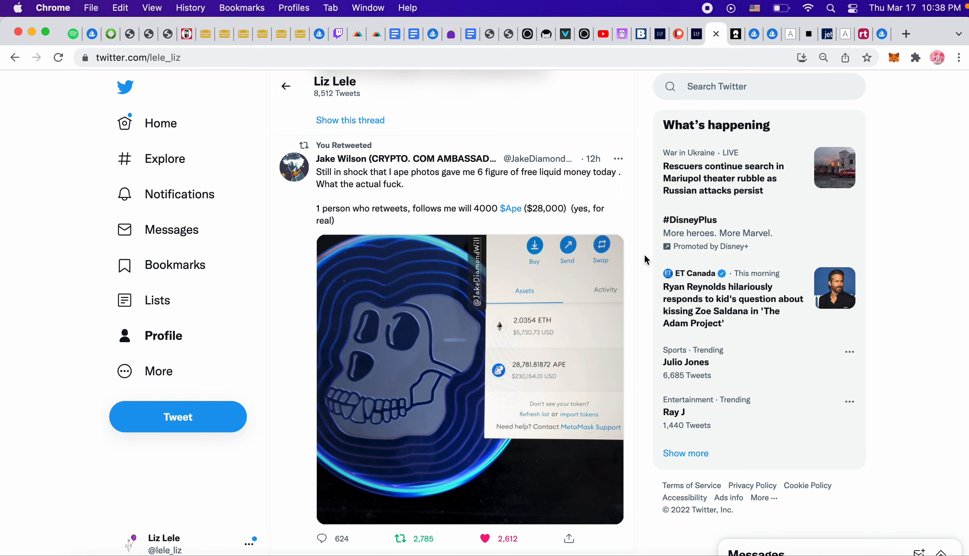
mouse_move(638, 304)
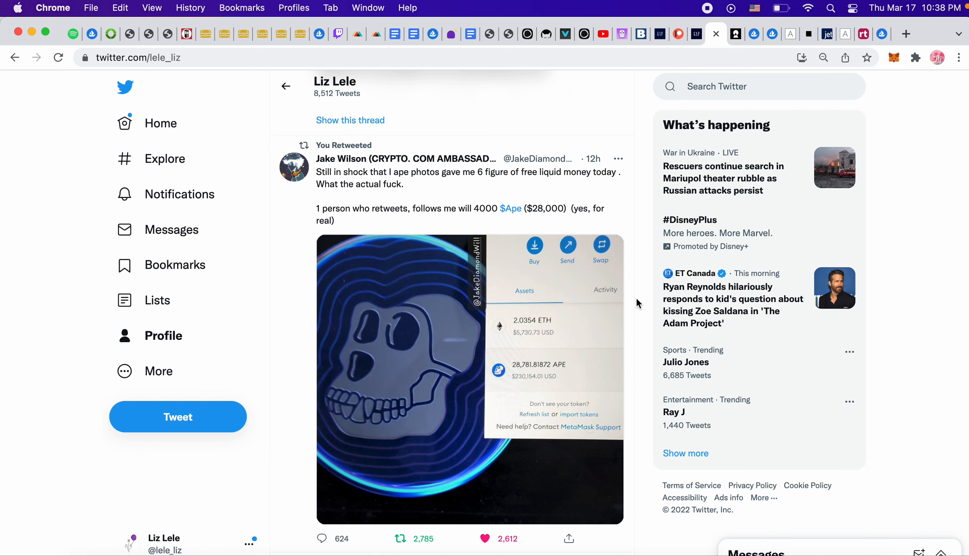
scroll(down, 3)
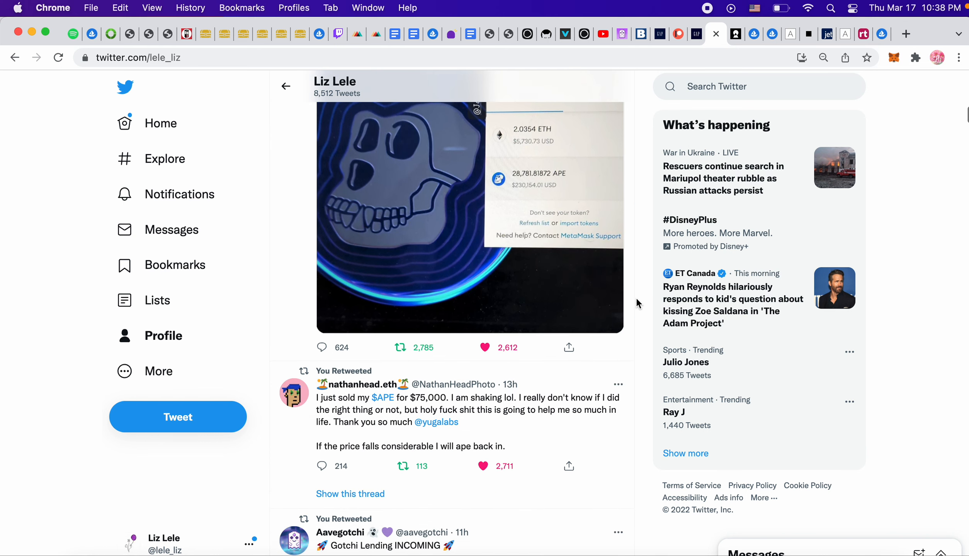
scroll(down, 3)
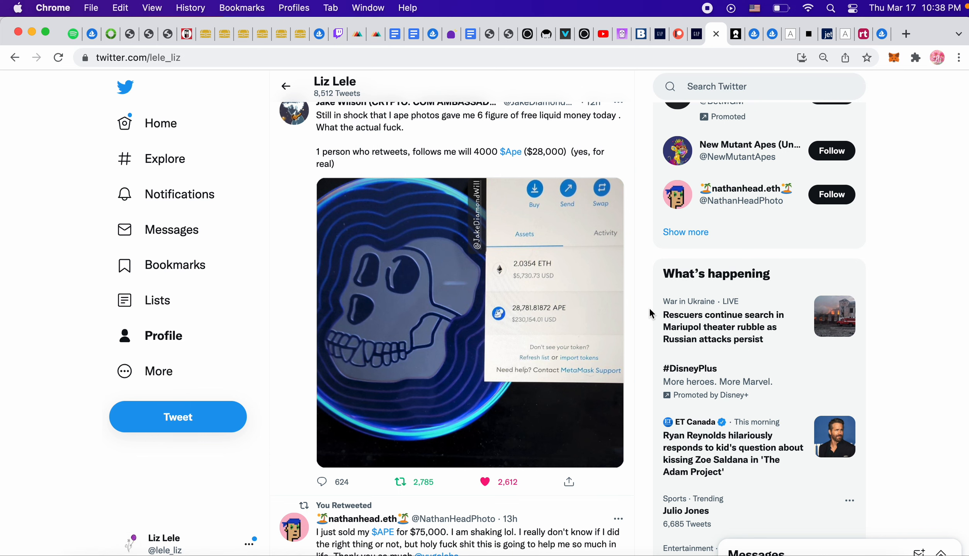
scroll(down, 3)
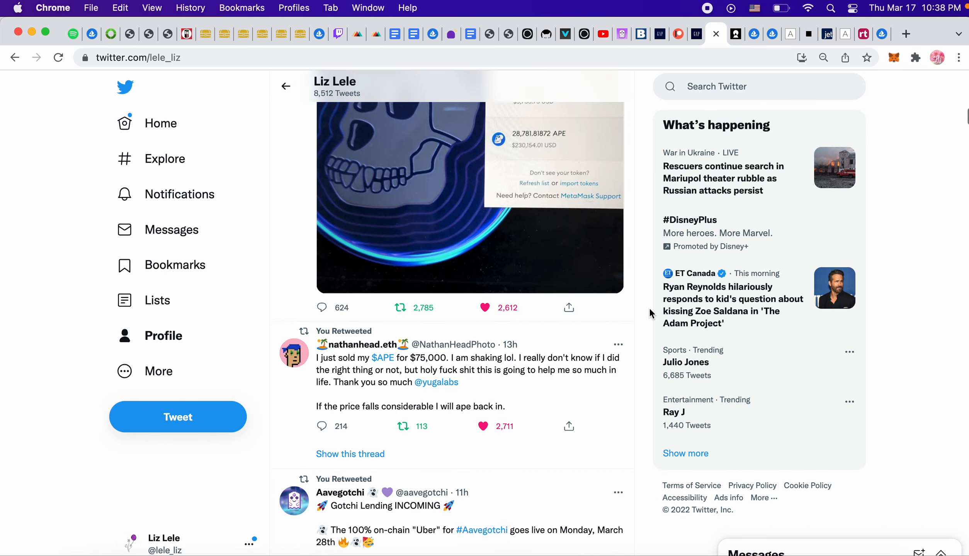
scroll(down, 3)
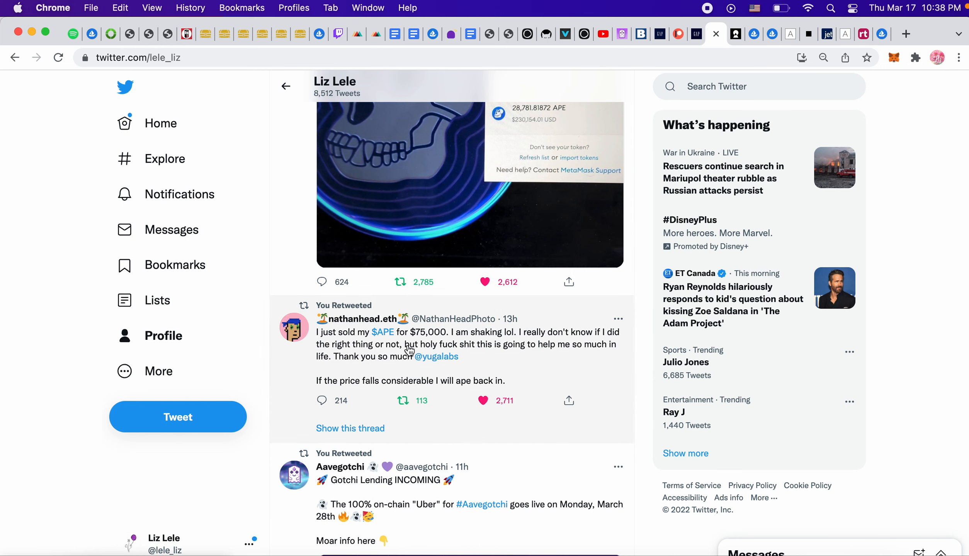
mouse_move(434, 345)
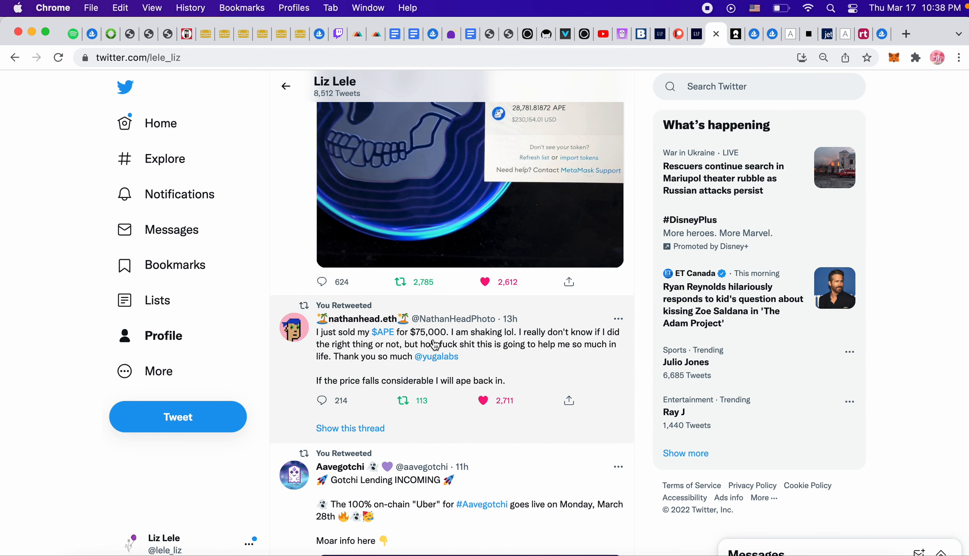
scroll(down, 3)
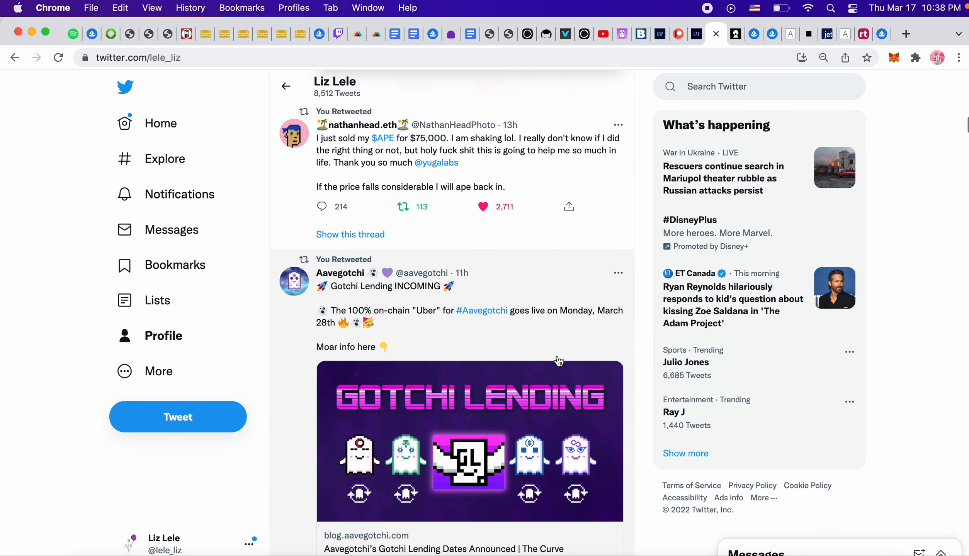
scroll(down, 3)
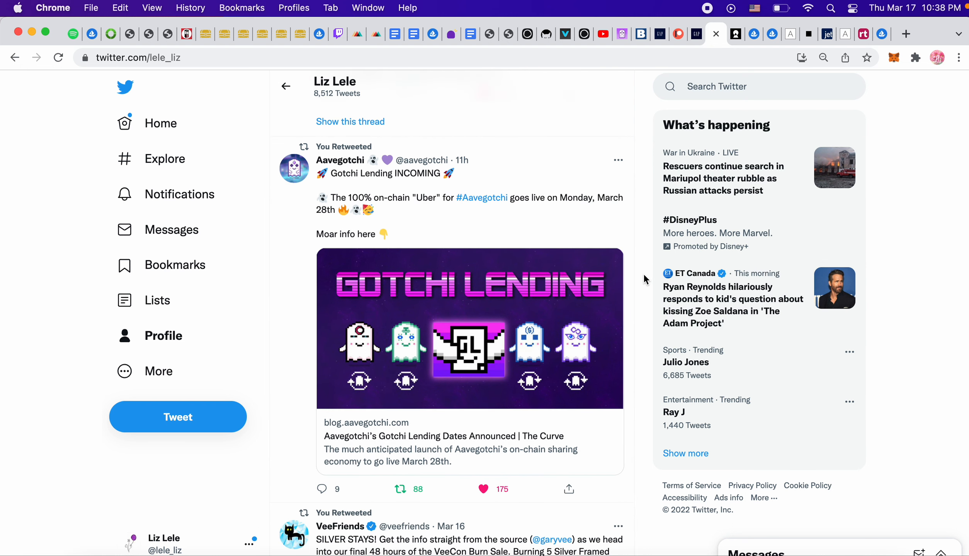
mouse_move(495, 168)
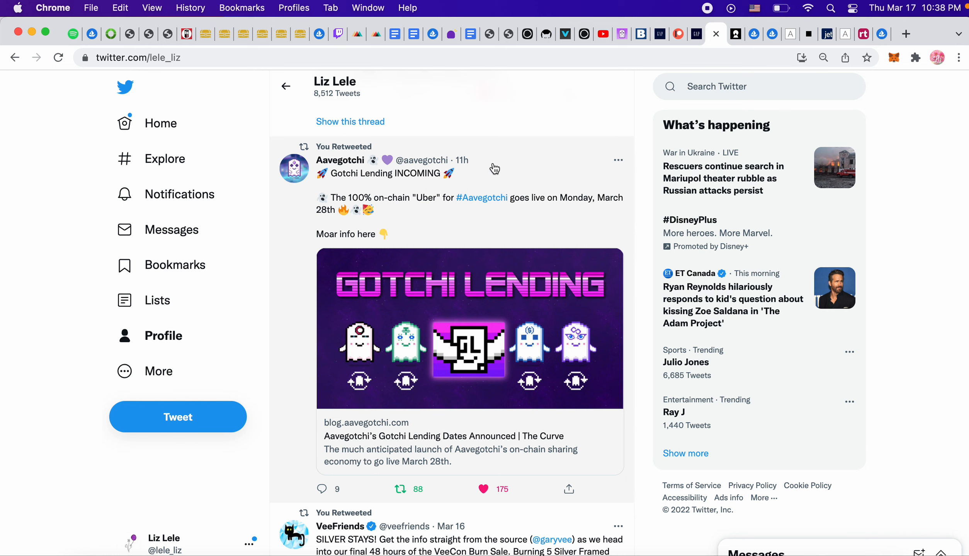
mouse_move(613, 210)
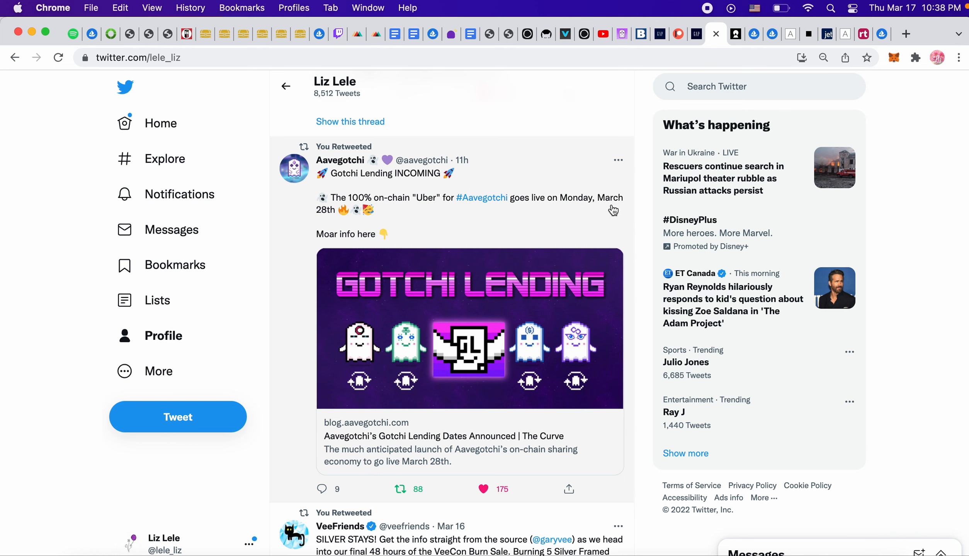
mouse_move(467, 242)
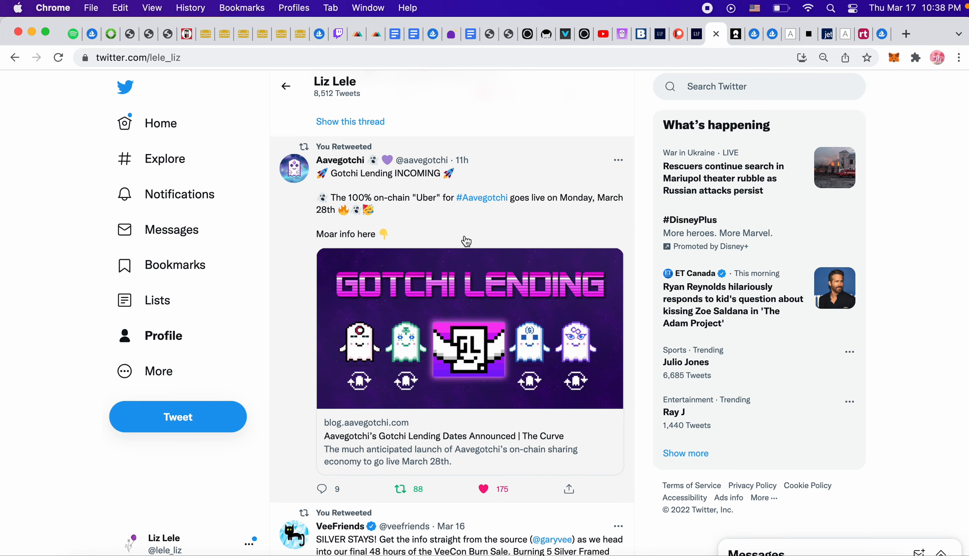
mouse_move(473, 234)
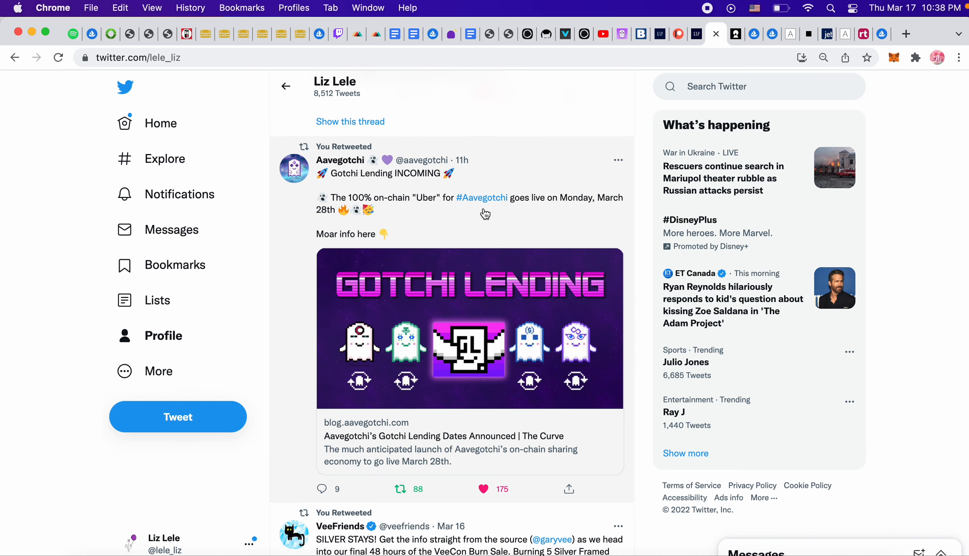
Return to the Twitter tab from TokenTrove and reach the VeeFriends VeeCon Burn Sale retweet
scroll(down, 3)
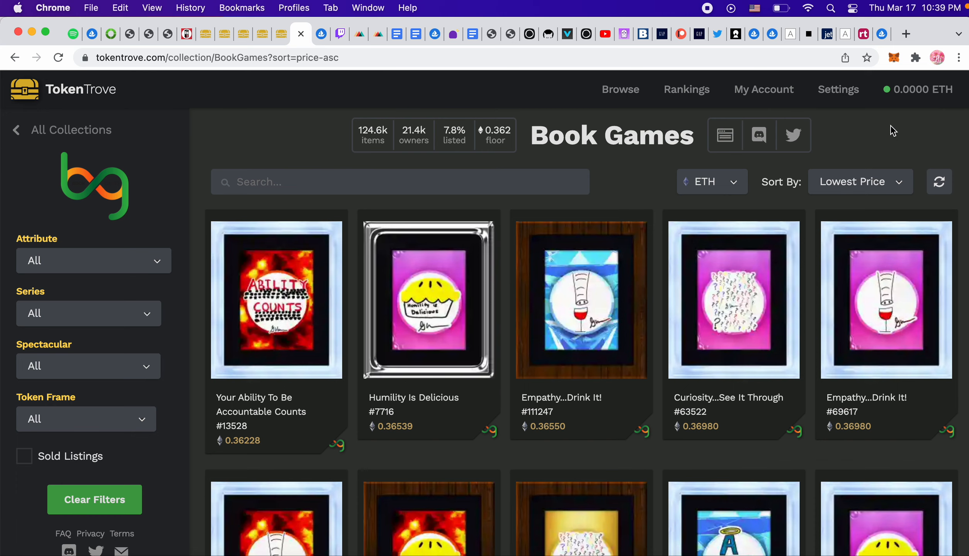
click(716, 34)
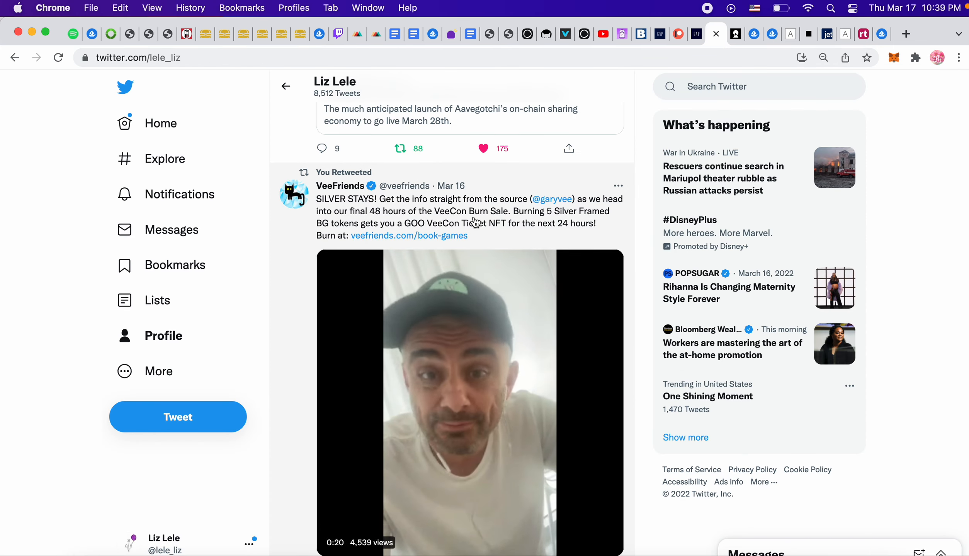
Reply with the #APE hashtag to the #apecoin thread tweet inviting artists to share collections
scroll(down, 3)
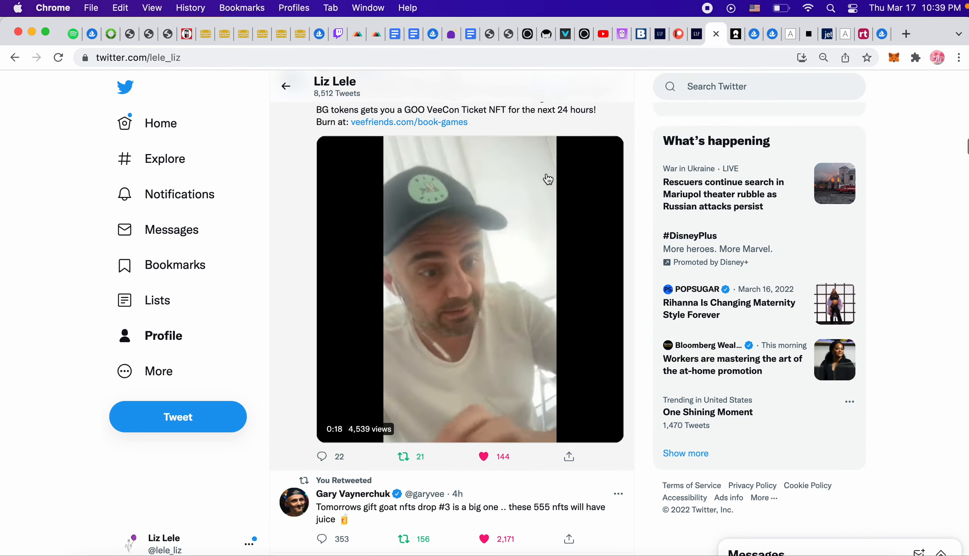
scroll(down, 3)
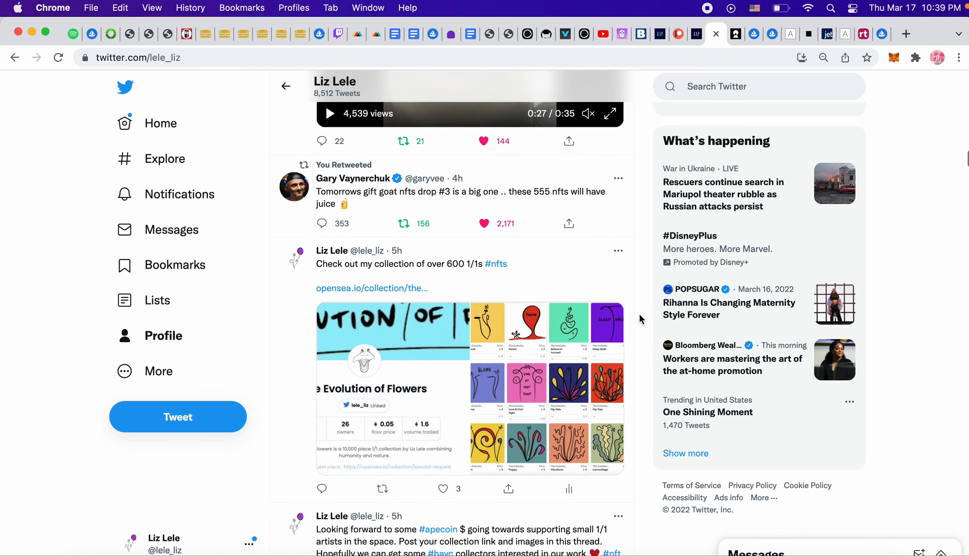
scroll(down, 3)
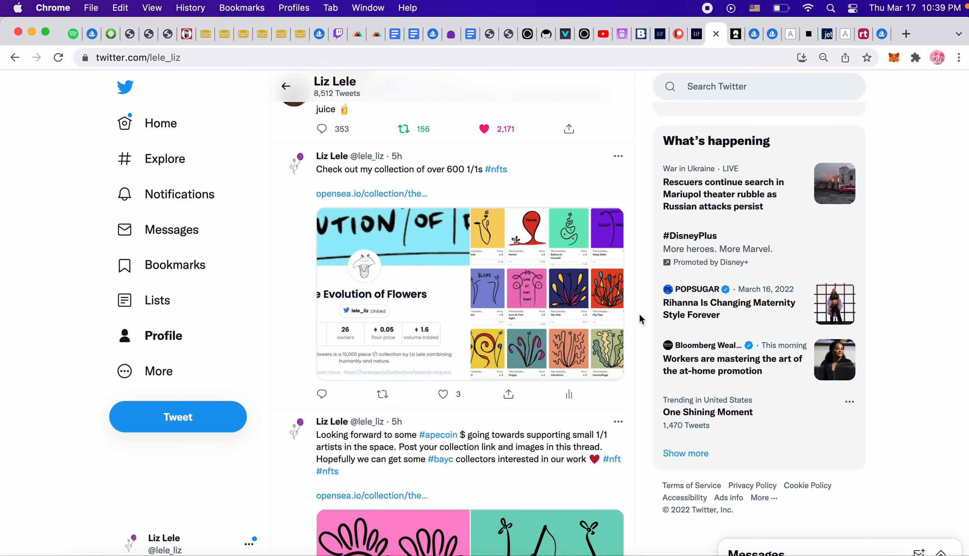
scroll(down, 3)
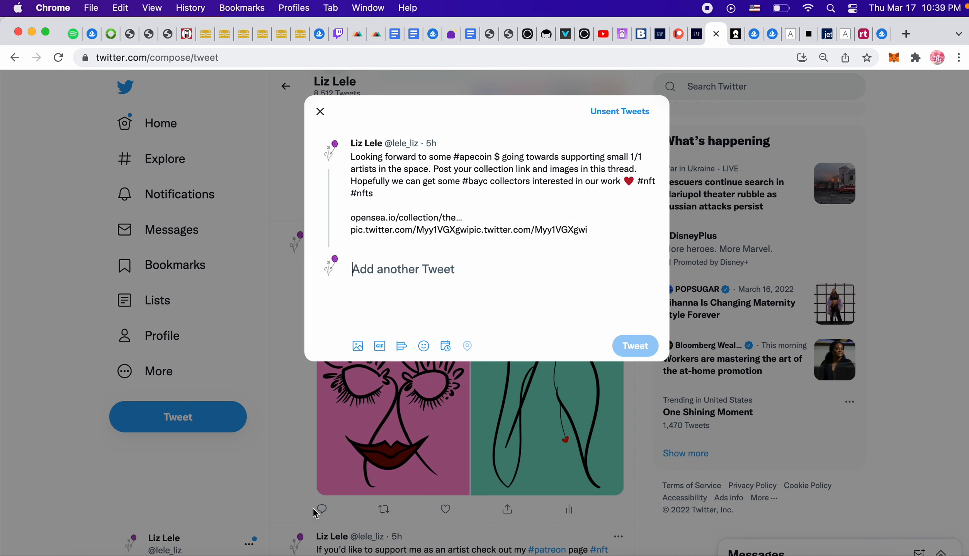
text(#ape)
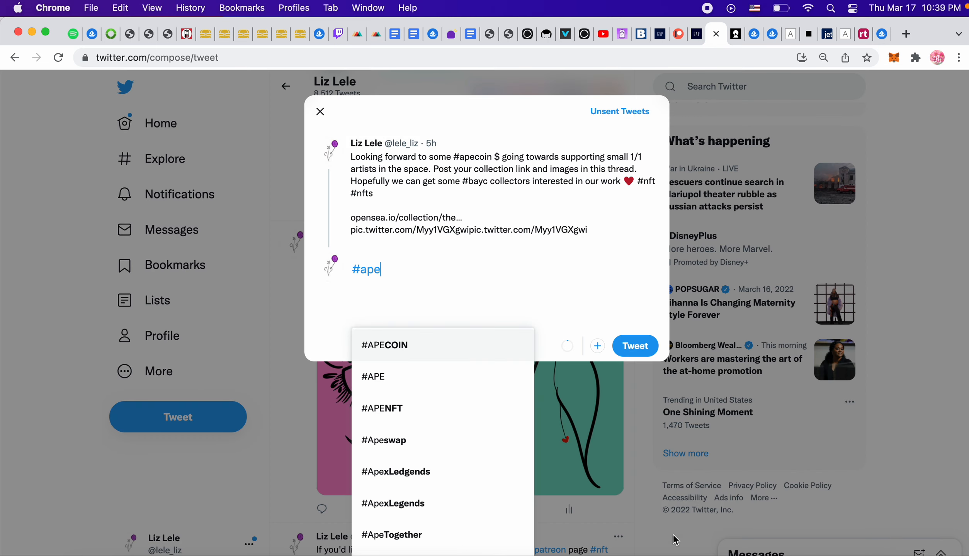
click(372, 377)
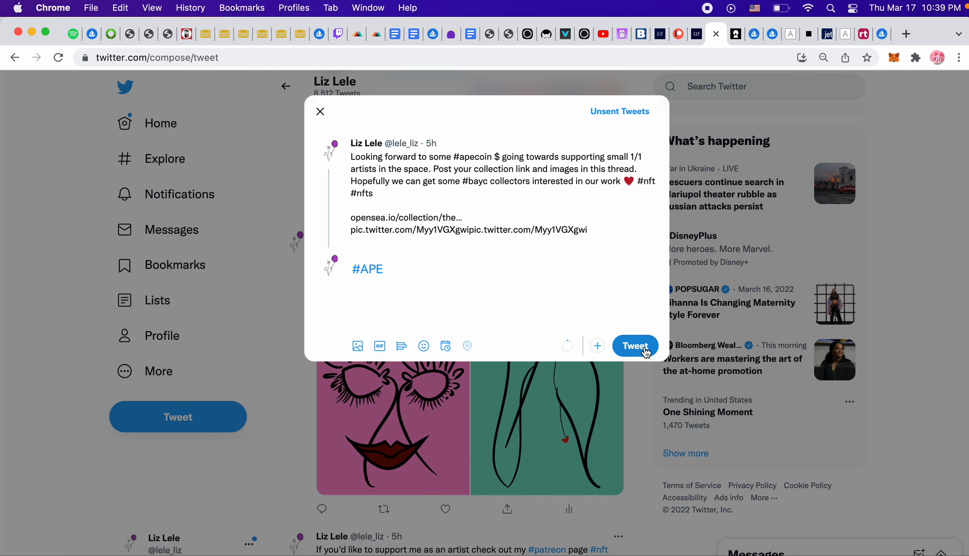
click(635, 346)
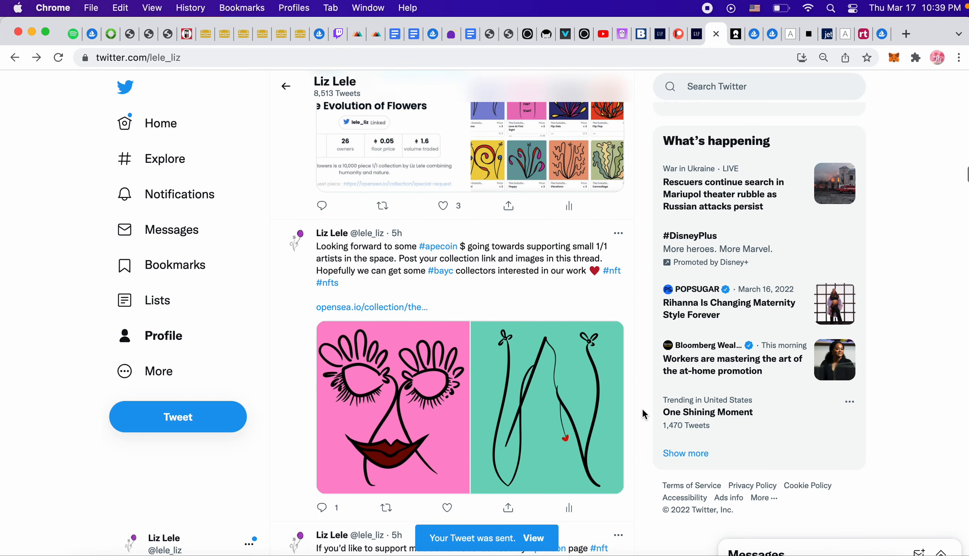
Scroll past the Turn Inwards, Depressed and Enjoy life artwork posts to the Coinbase NFT retweet
scroll(down, 3)
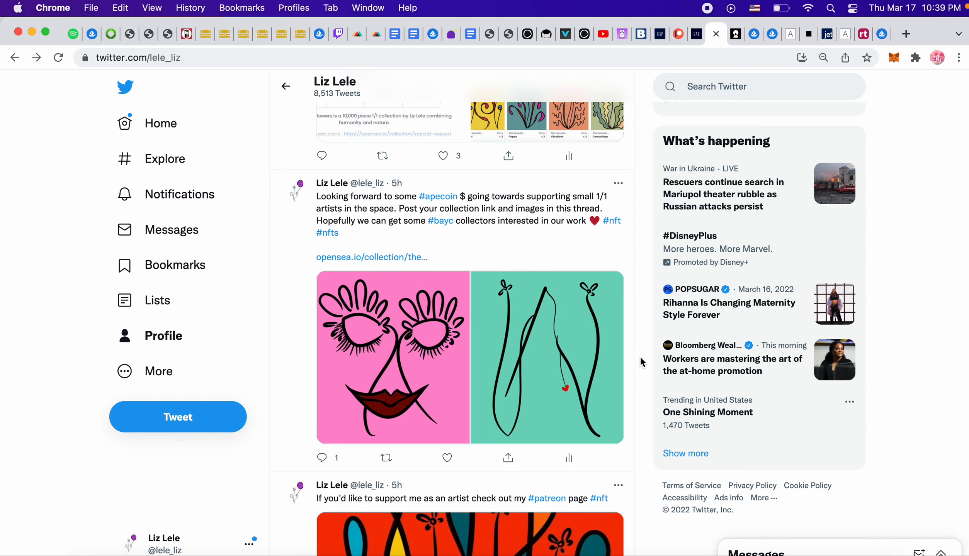
scroll(down, 3)
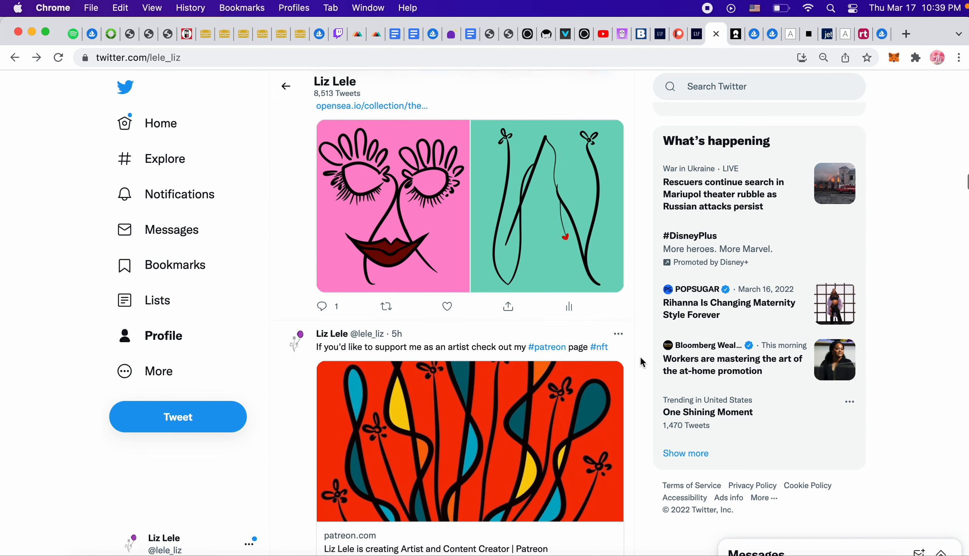
scroll(down, 3)
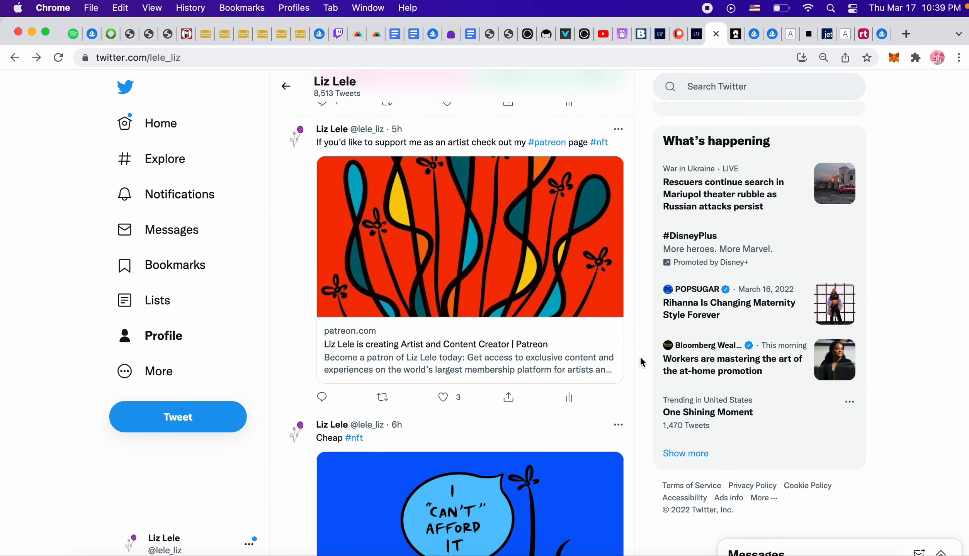
scroll(down, 3)
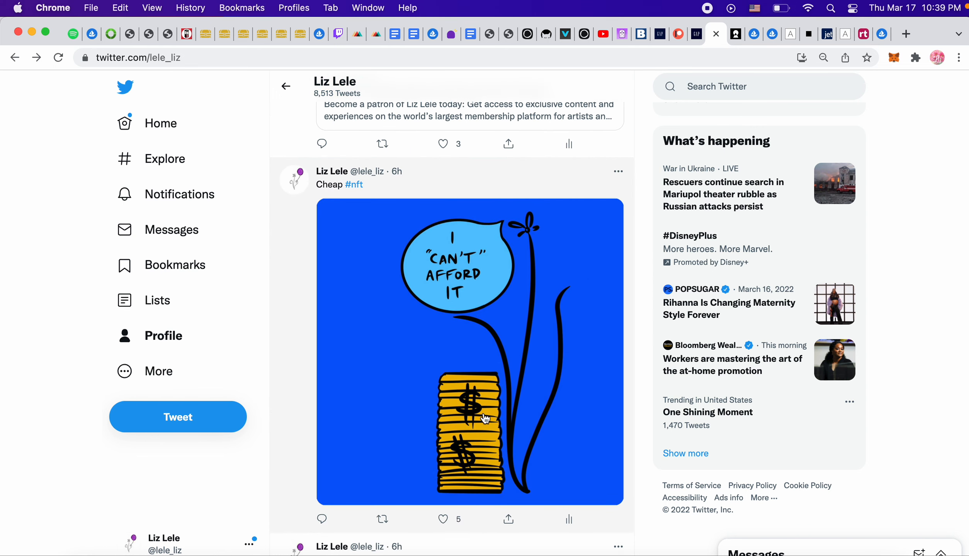
mouse_move(494, 309)
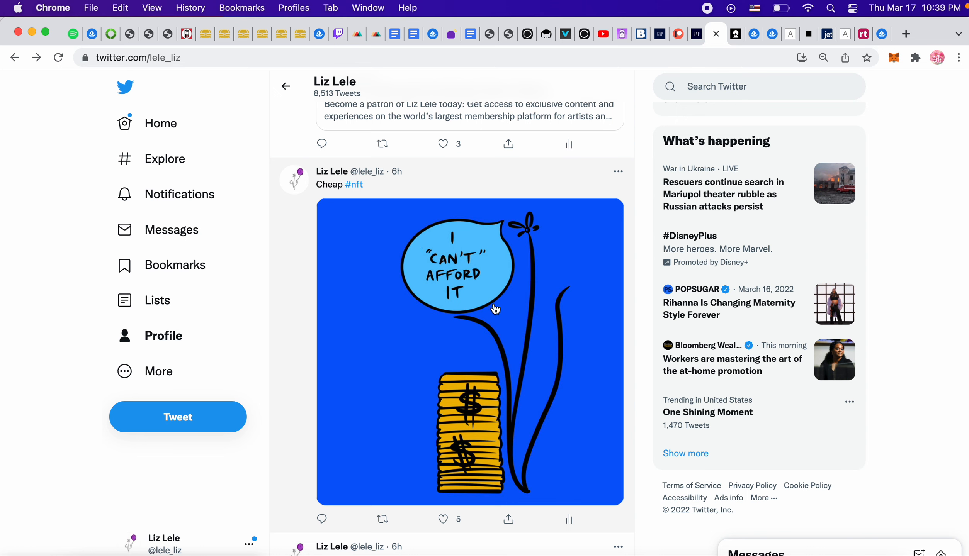
scroll(down, 3)
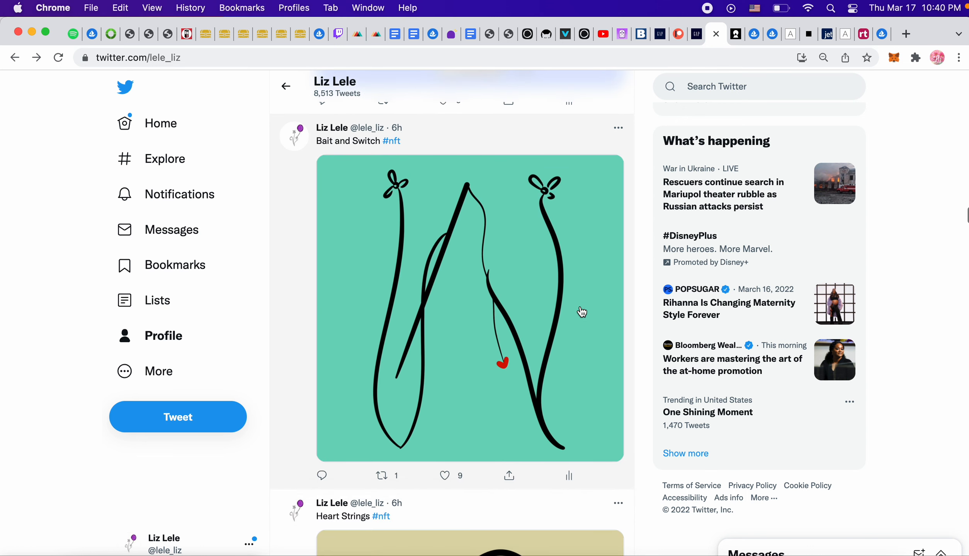
scroll(down, 3)
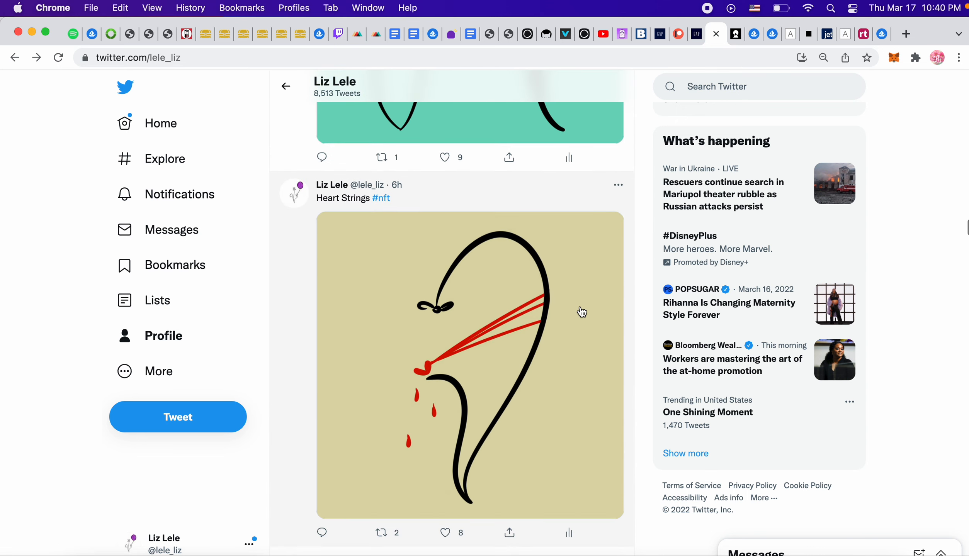
scroll(down, 3)
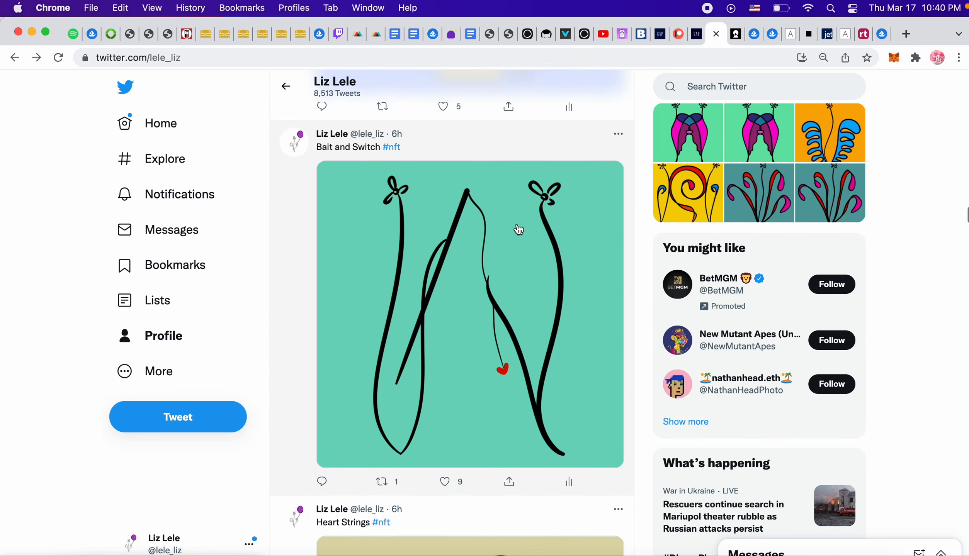
scroll(down, 3)
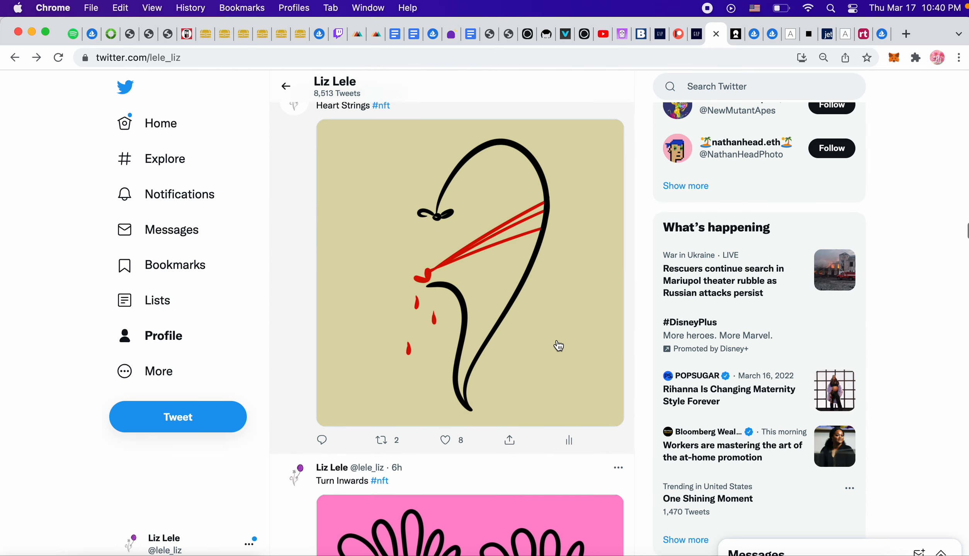
scroll(down, 3)
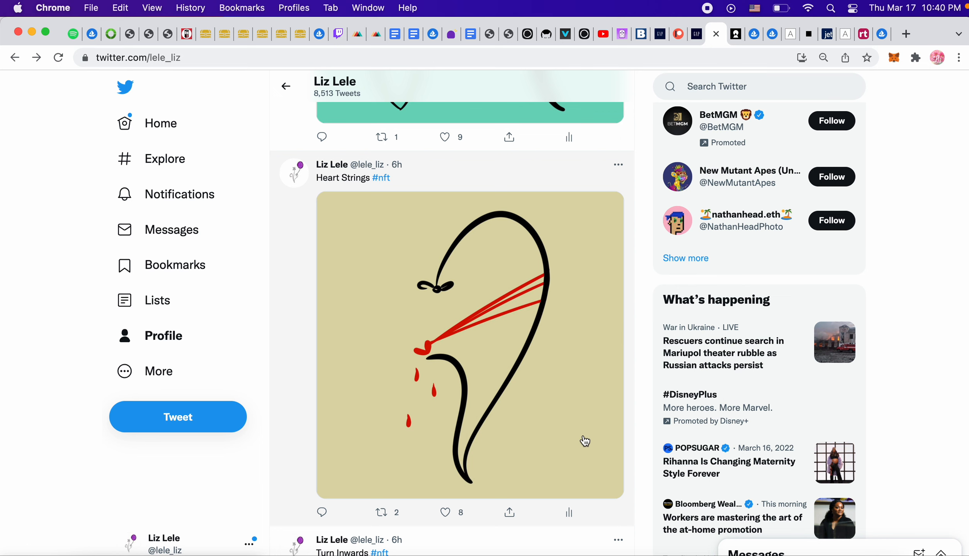
scroll(down, 3)
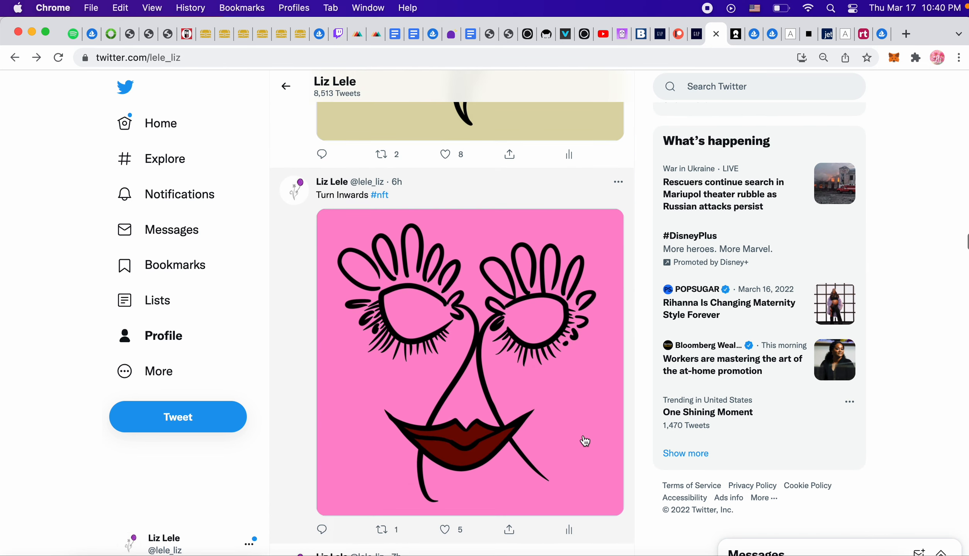
mouse_move(552, 345)
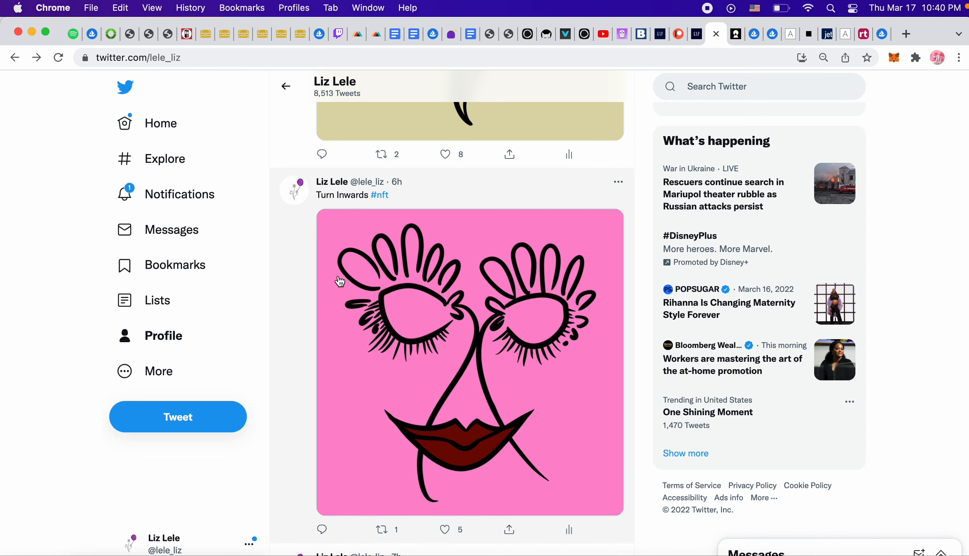
scroll(down, 3)
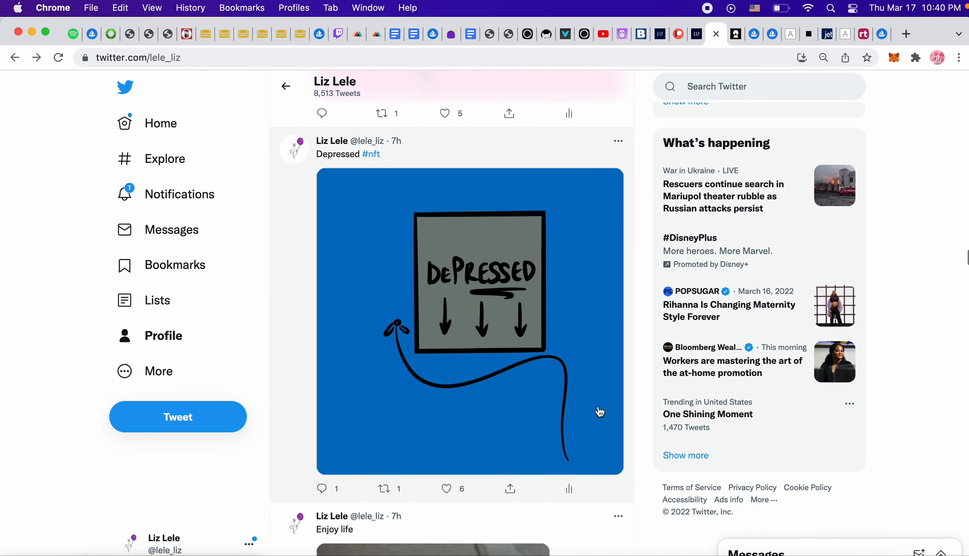
scroll(down, 3)
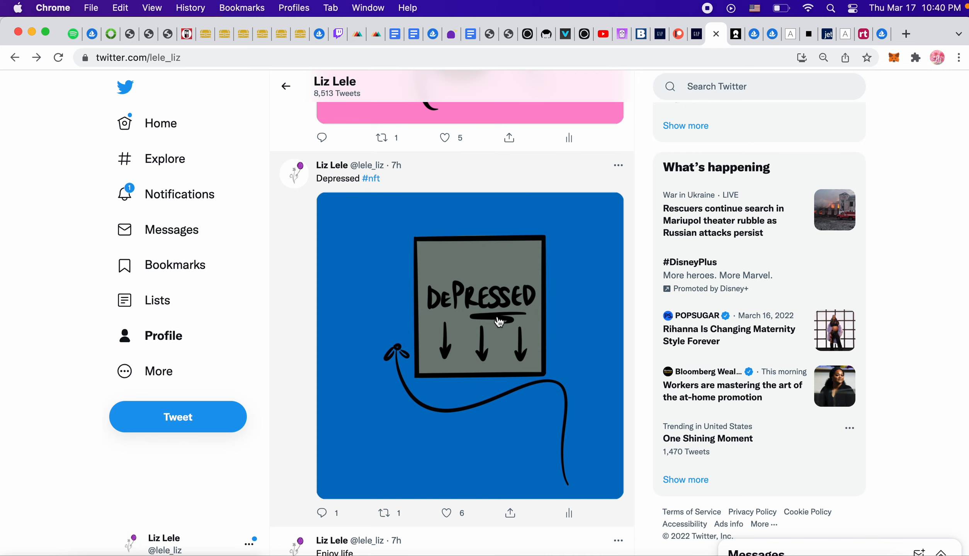
mouse_move(421, 406)
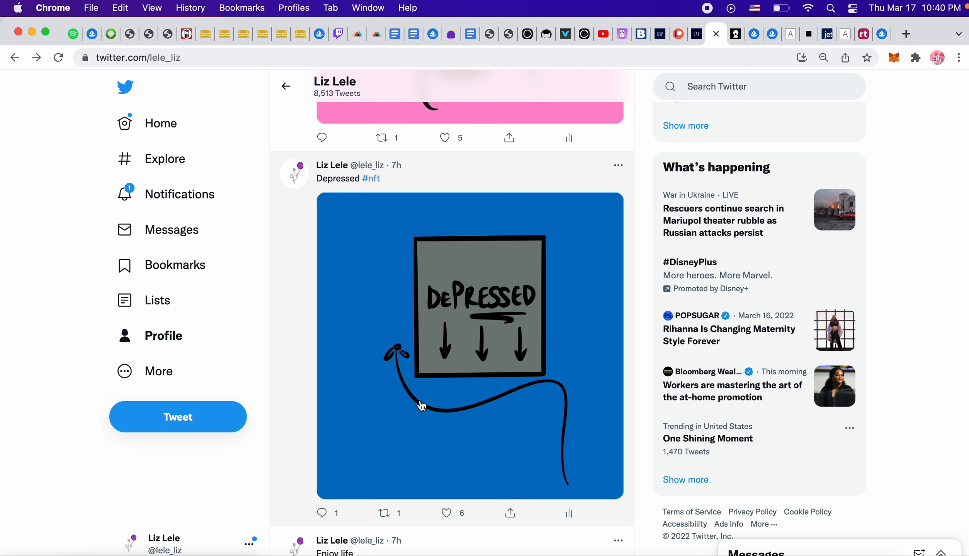
scroll(down, 3)
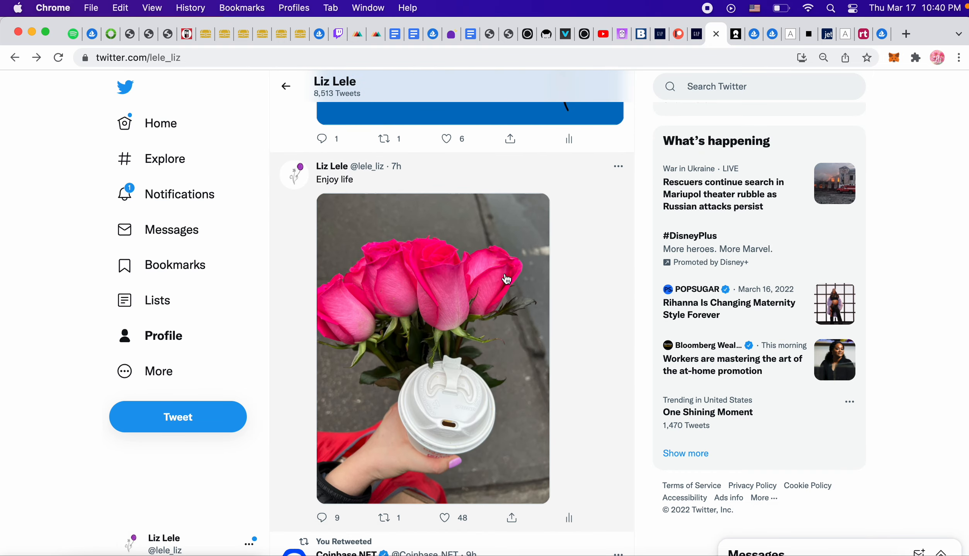
mouse_move(594, 264)
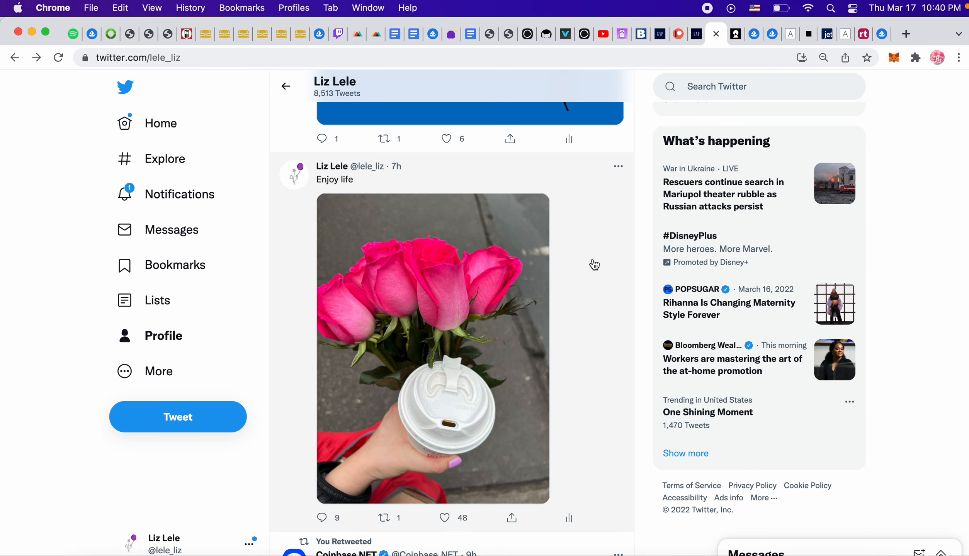
scroll(down, 3)
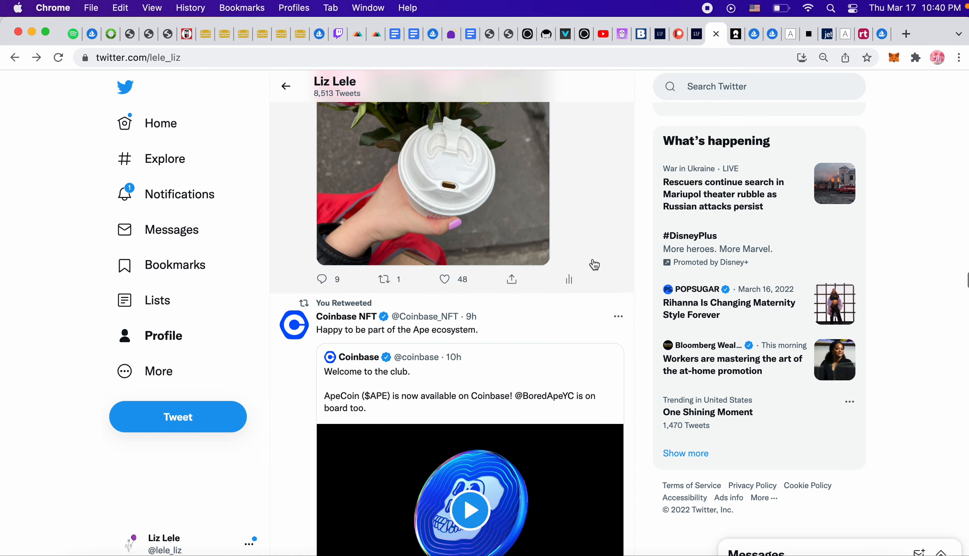
Scroll past the VeVe Marvel and CoinDesk Bored Ape retweets to the nathanhead.eth ApeCoin price chart
scroll(down, 3)
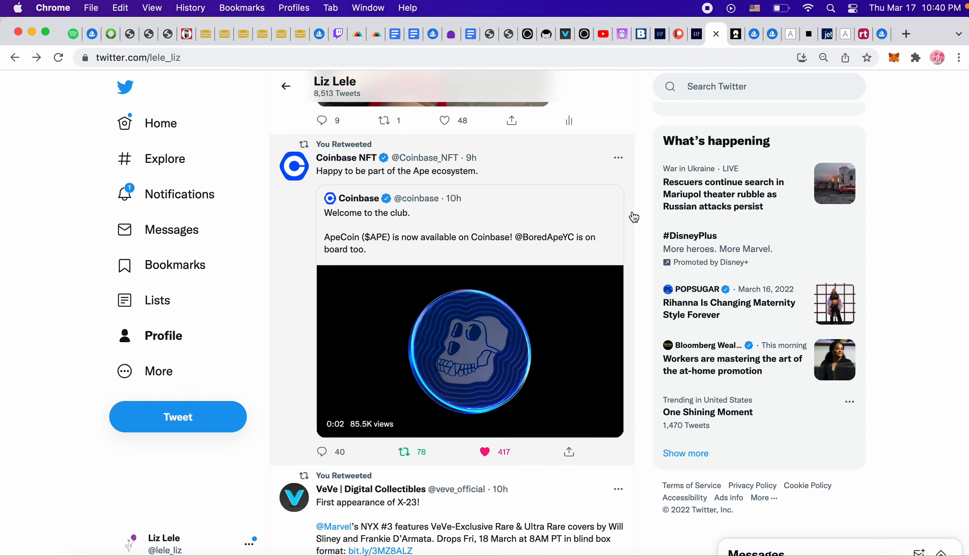
scroll(down, 3)
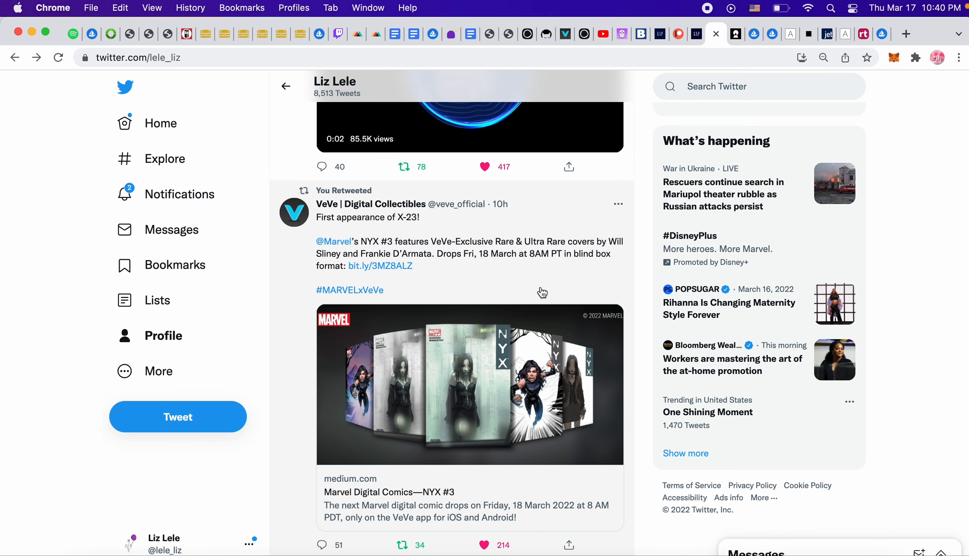
scroll(down, 3)
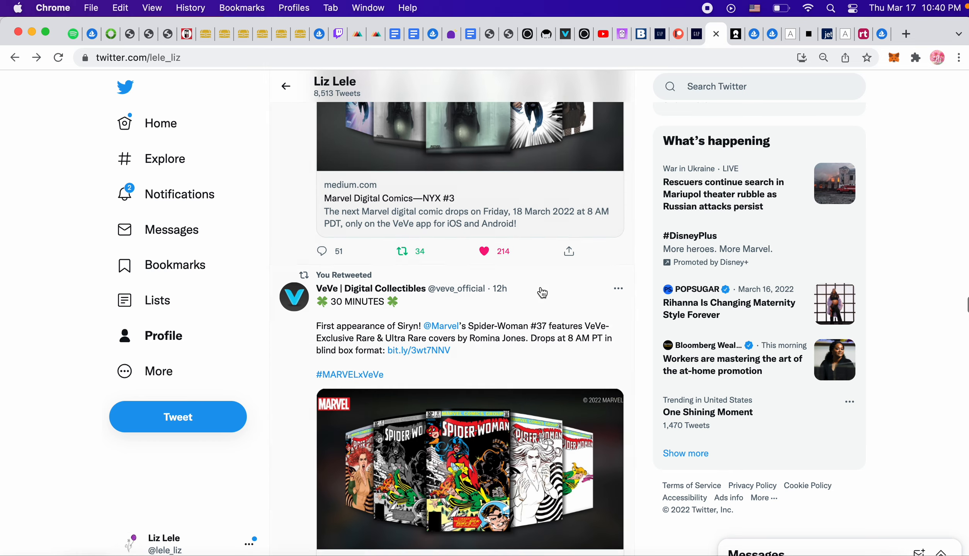
scroll(down, 3)
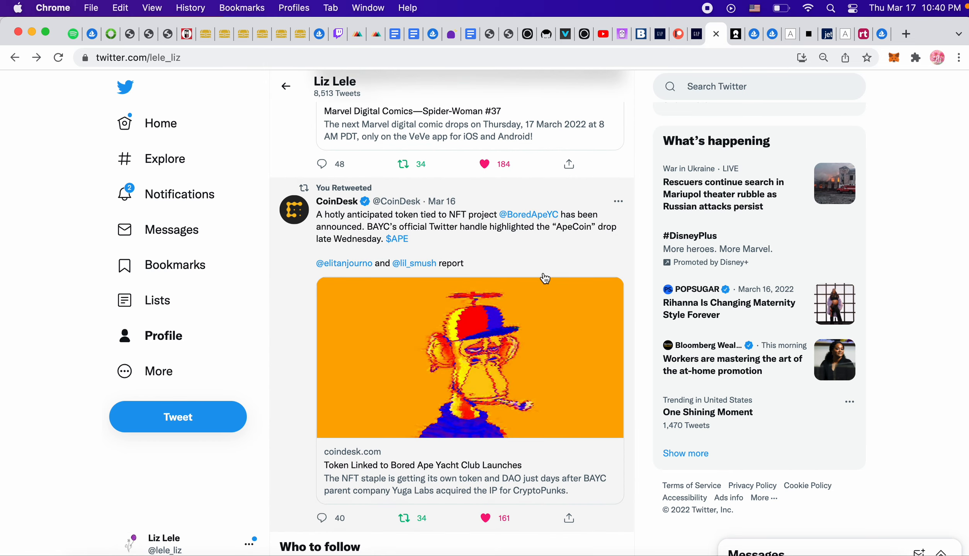
scroll(down, 3)
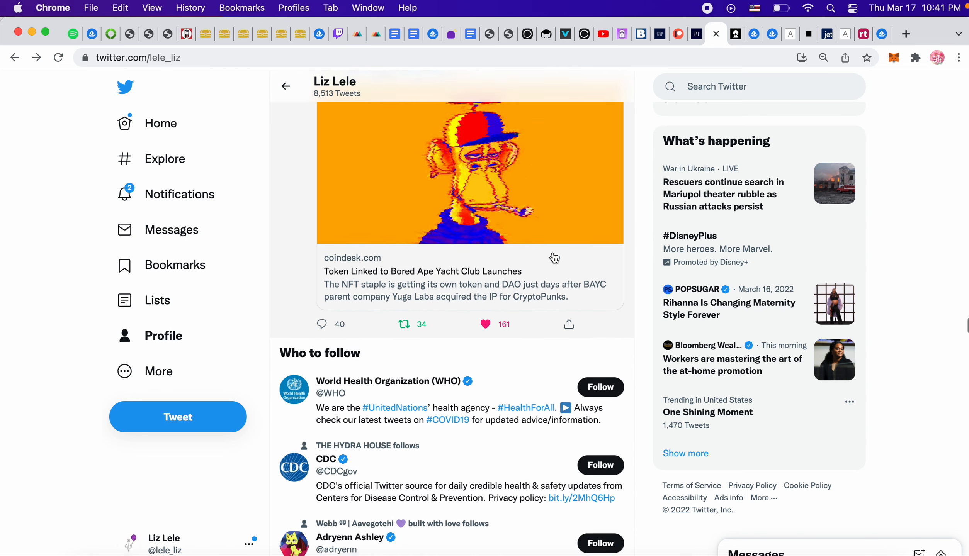
scroll(down, 3)
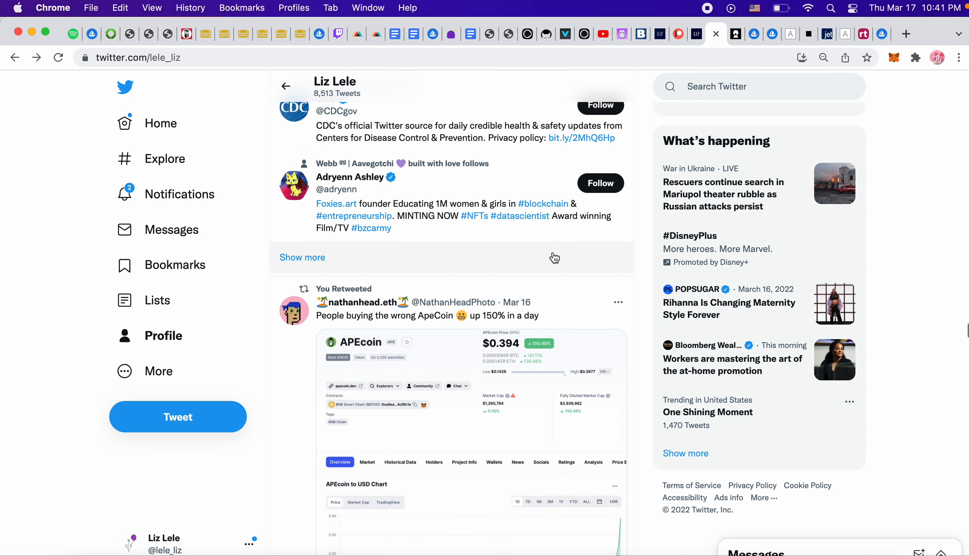
scroll(down, 3)
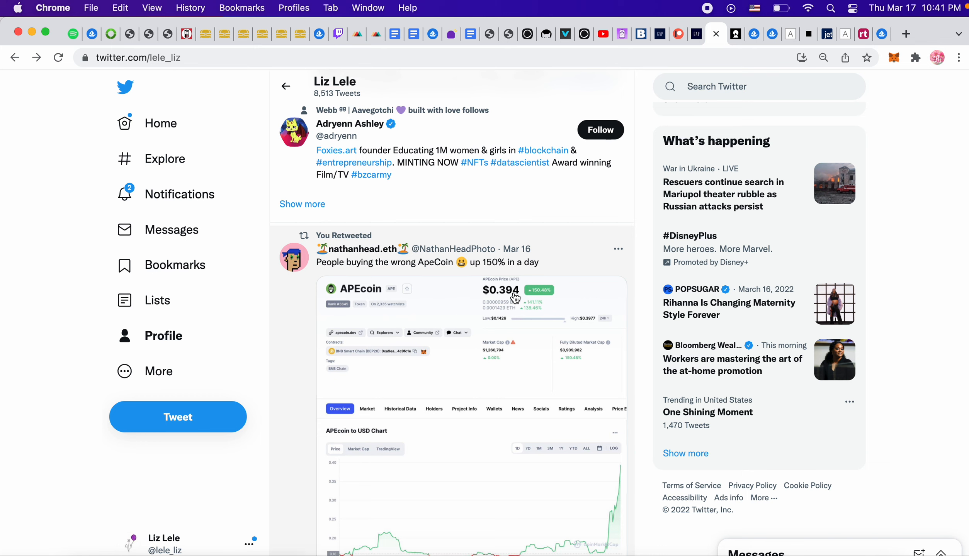
mouse_move(471, 272)
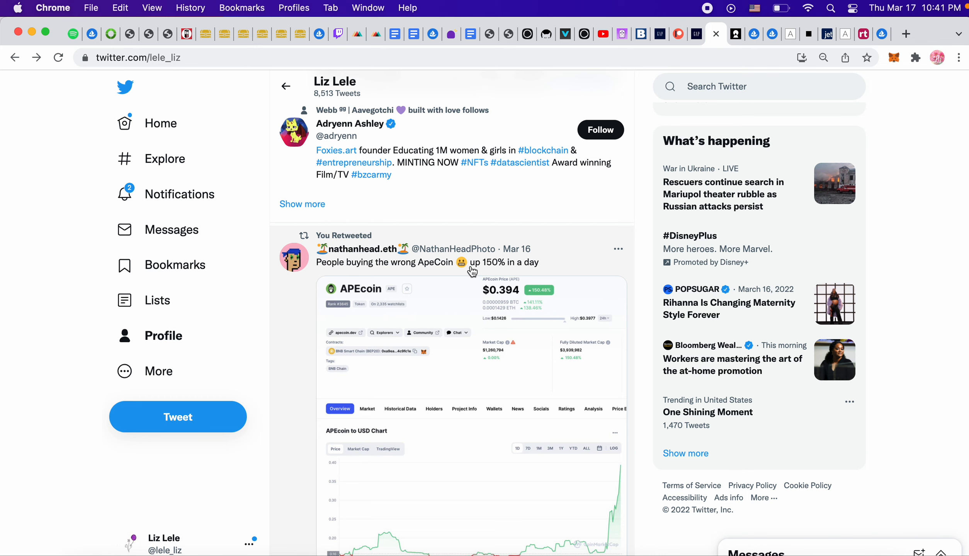
mouse_move(586, 259)
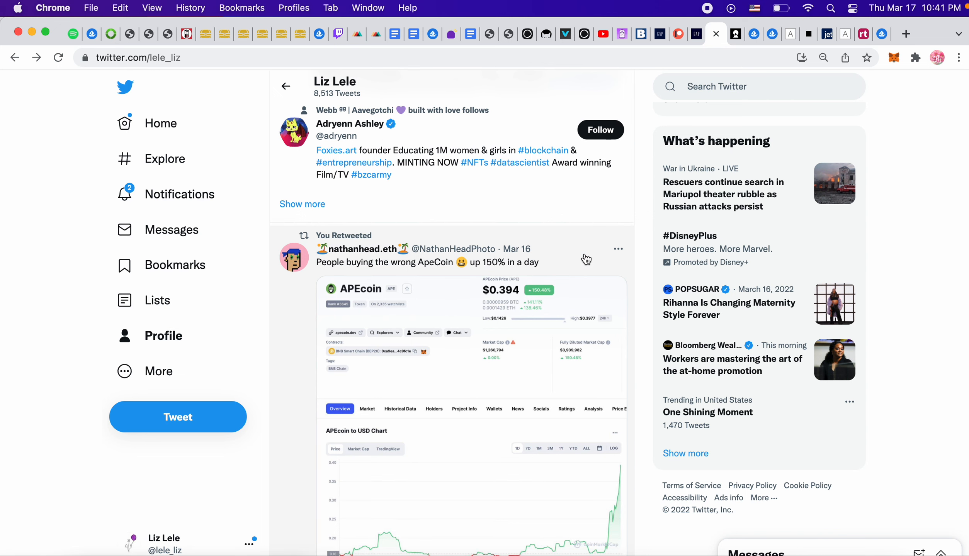
scroll(down, 3)
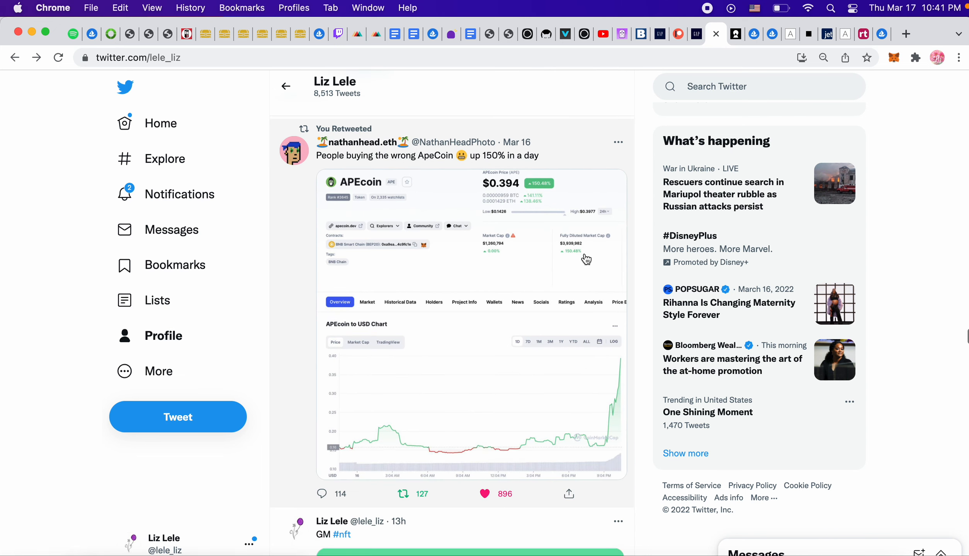
Scroll past the green GM #nft artwork, flower collection retweet and Topics to follow list
scroll(down, 3)
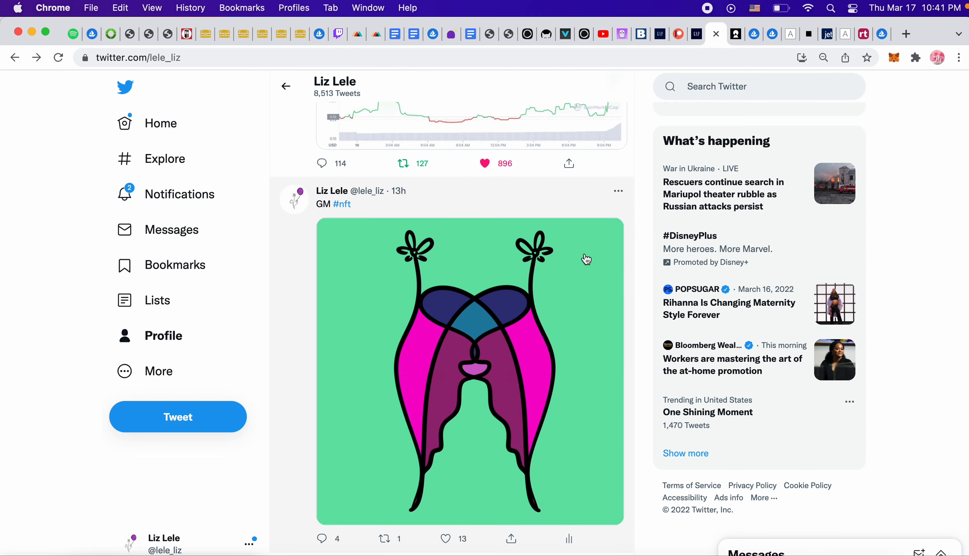
scroll(down, 3)
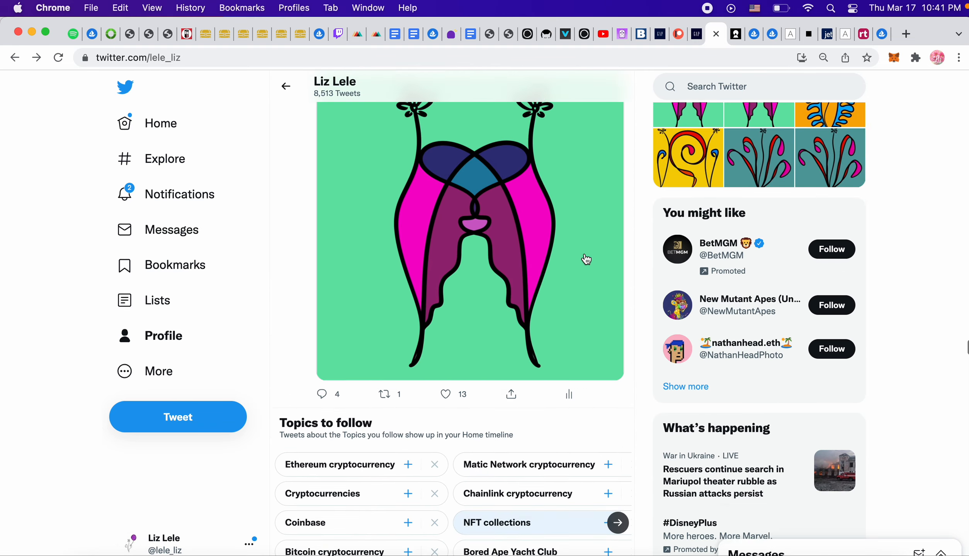
scroll(down, 3)
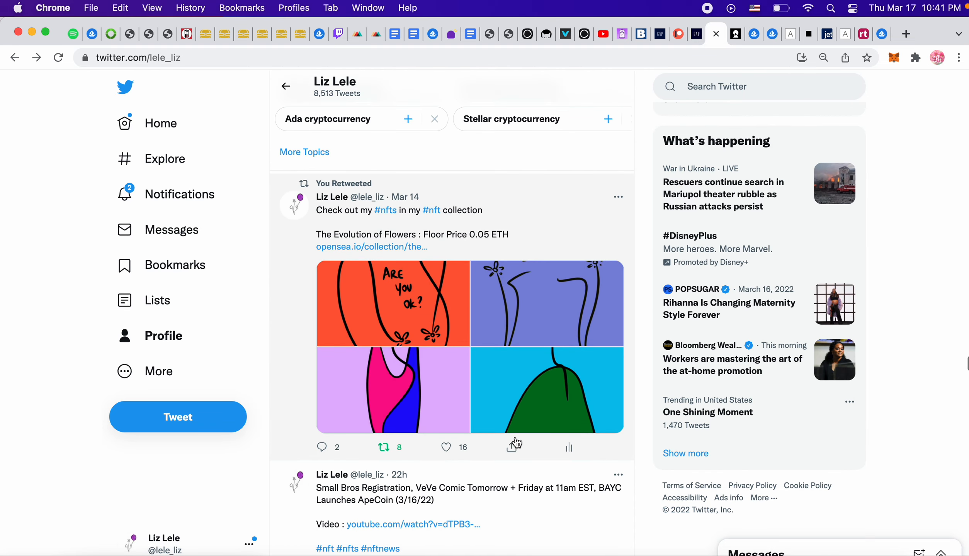
scroll(down, 3)
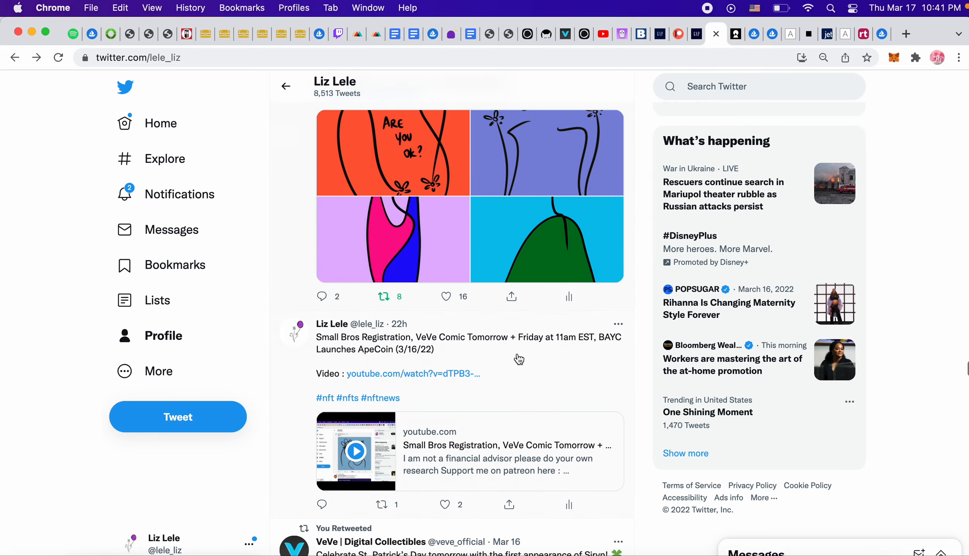
scroll(down, 3)
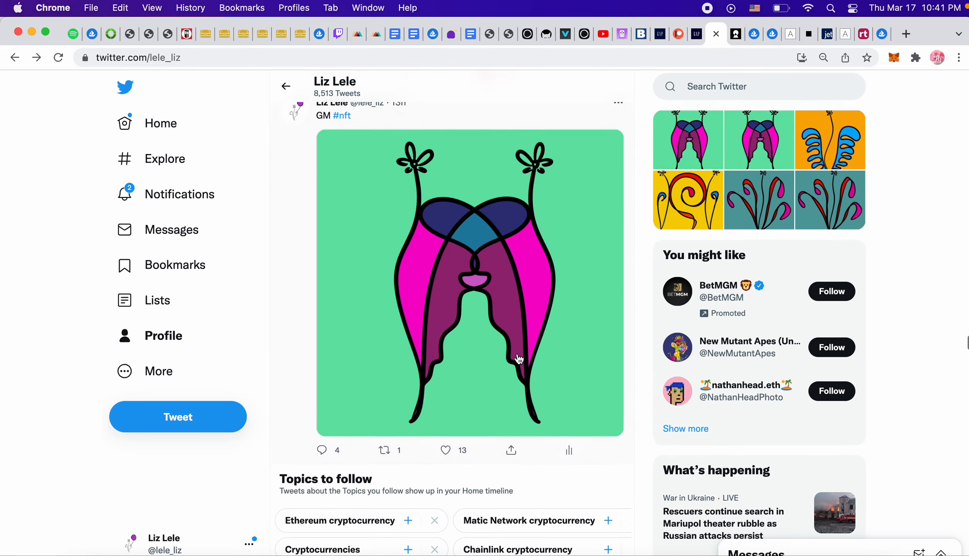
scroll(down, 3)
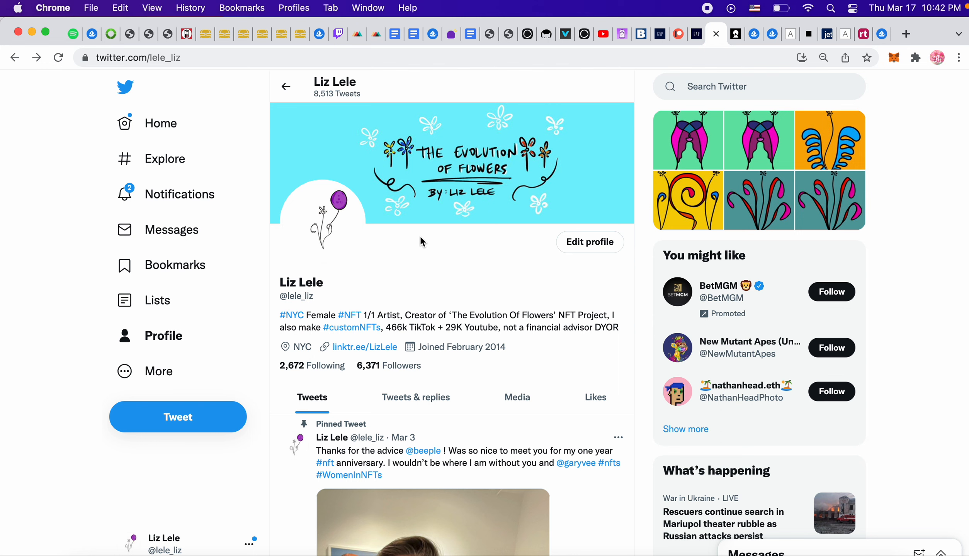
Switch to OpenSea's The Evolution of Flowers collection filtered for 'weeds', 8 items
click(72, 34)
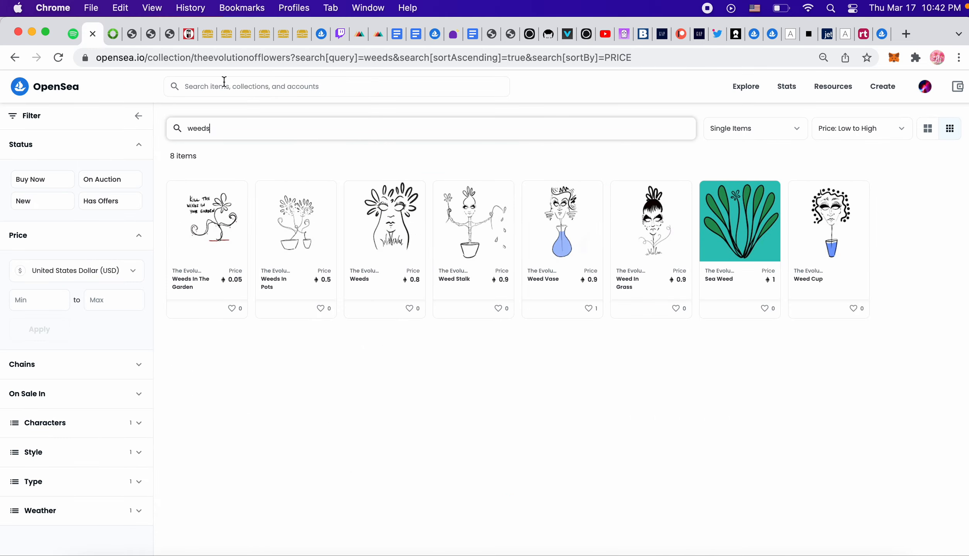
View the Weeds In The Garden piece, then browse the full 623-item Evolution of Flowers grid
click(206, 220)
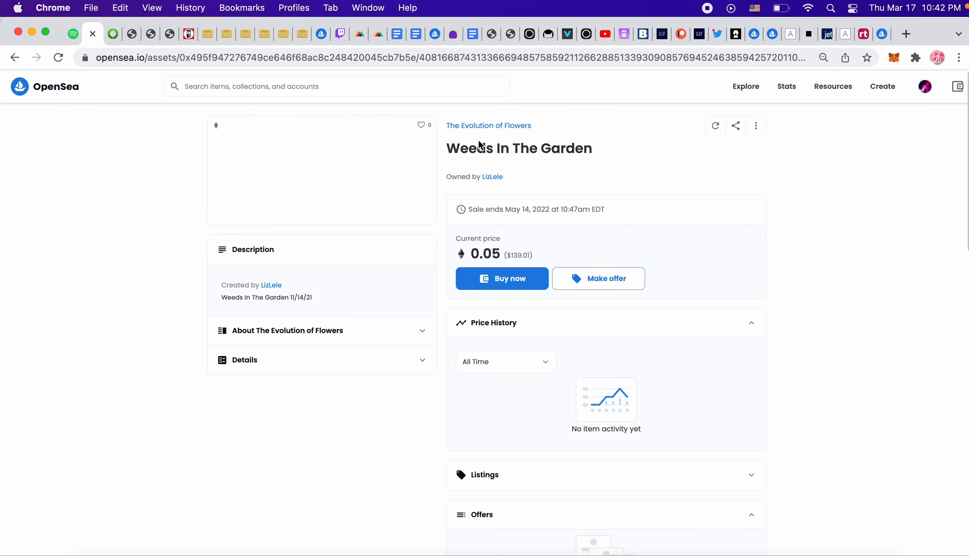
click(489, 126)
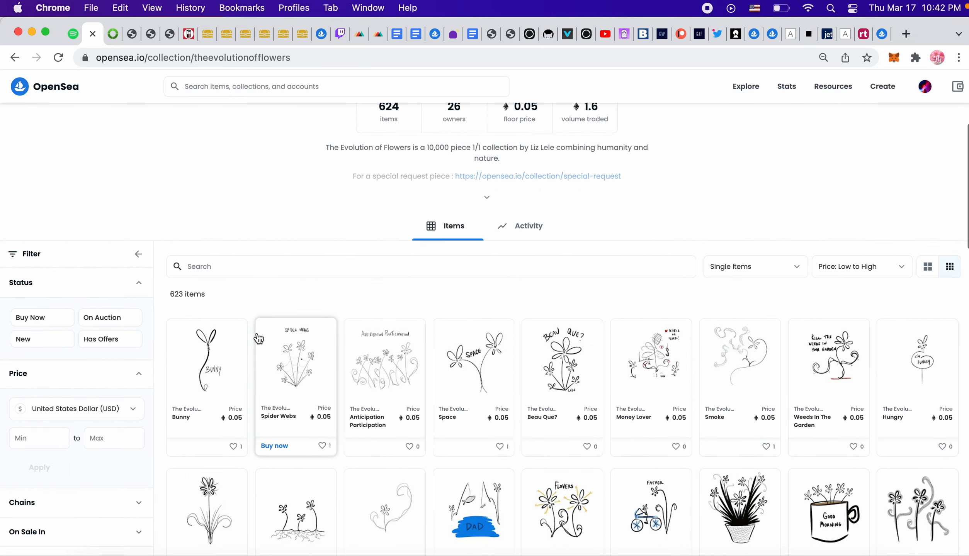
scroll(down, 3)
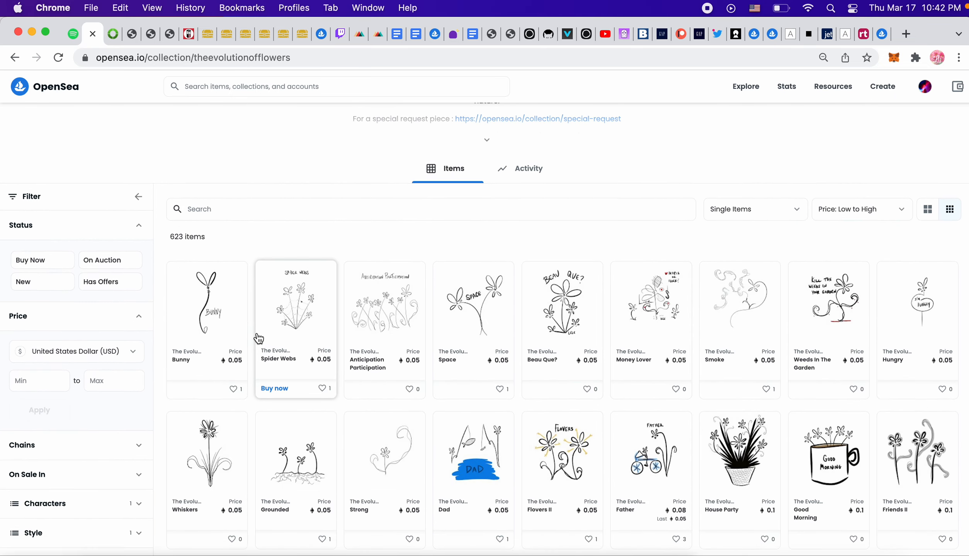